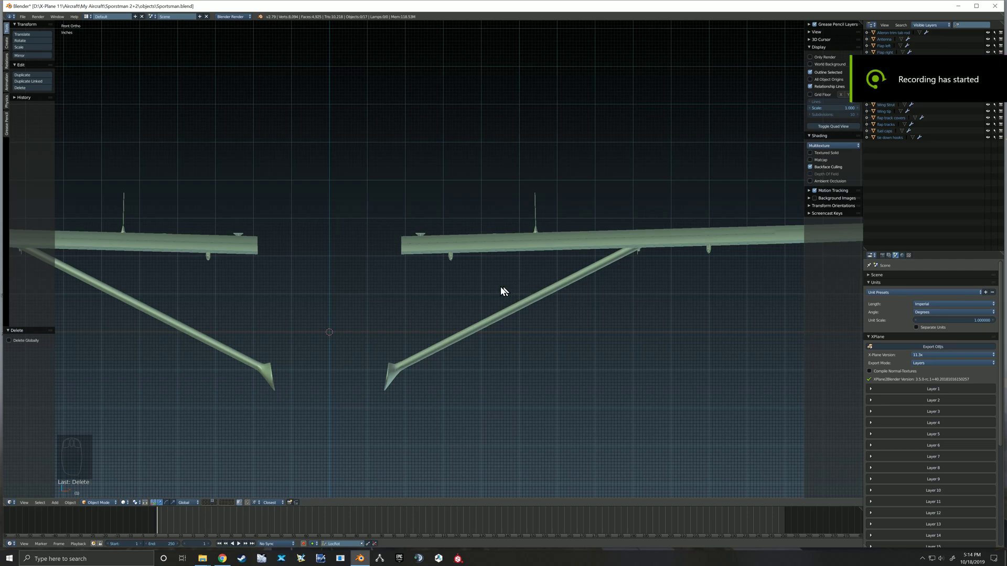
pyautogui.moveTo(464, 305)
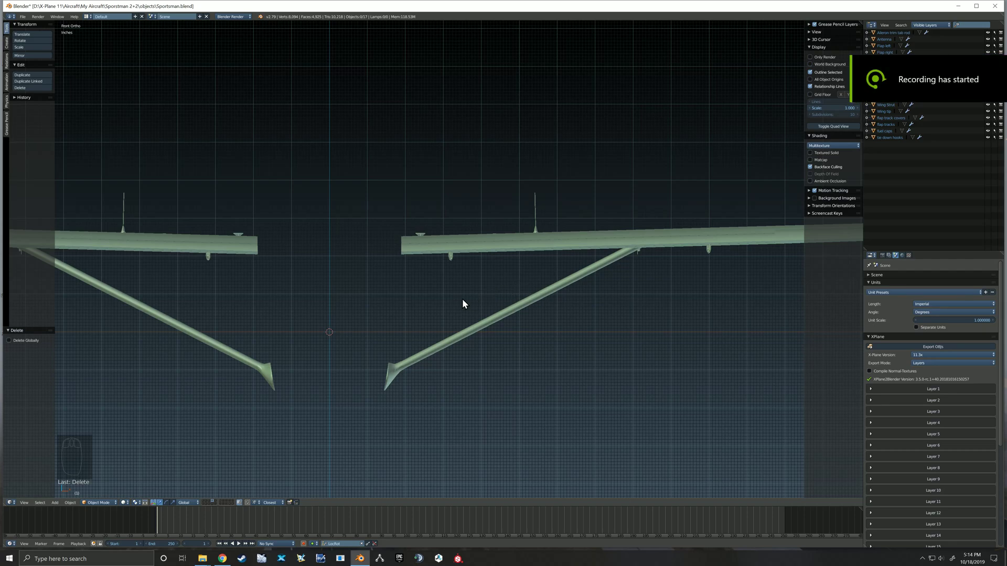
# Add a Plain Axes empty at the 3D cursor.
pyautogui.press('shift+a')
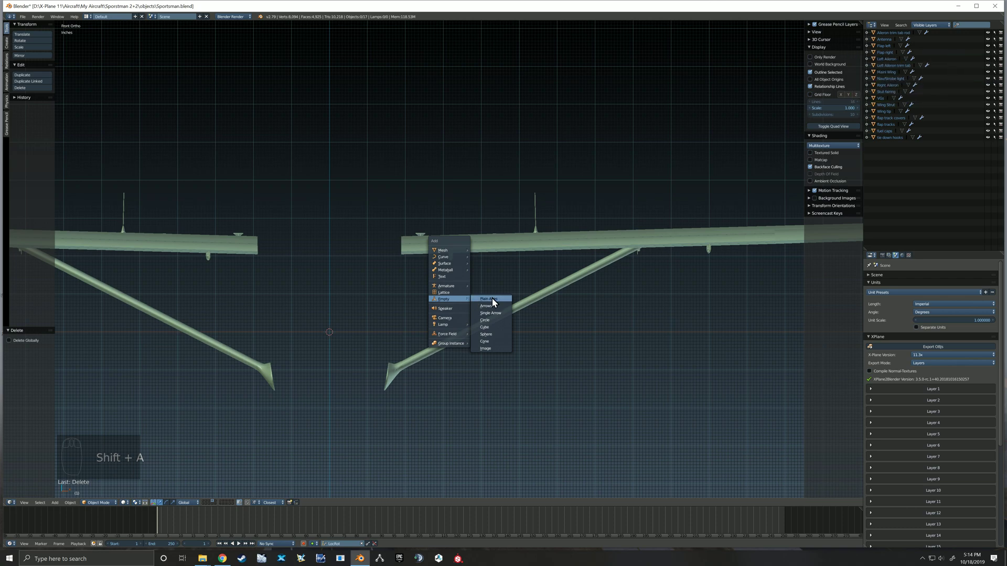
pyautogui.click(489, 298)
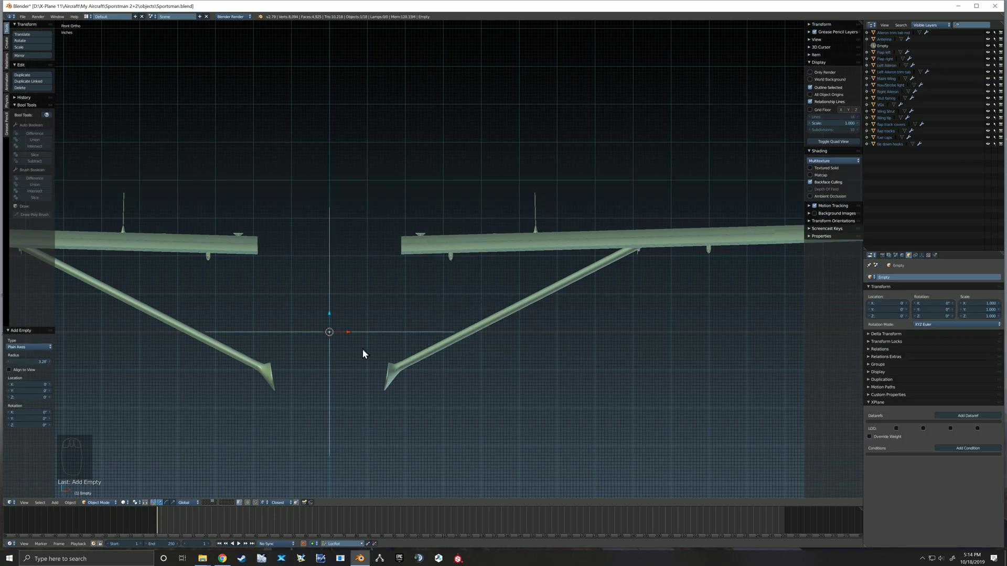
# Move the empty onto the flap hinge, checking from front and side views.
pyautogui.press('g')
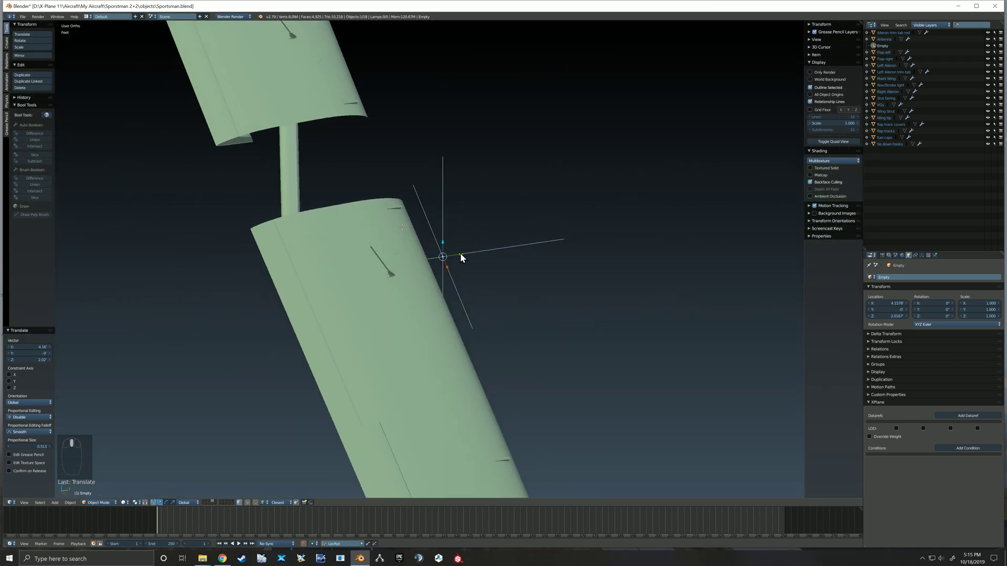
pyautogui.press('NUMPAD_1')
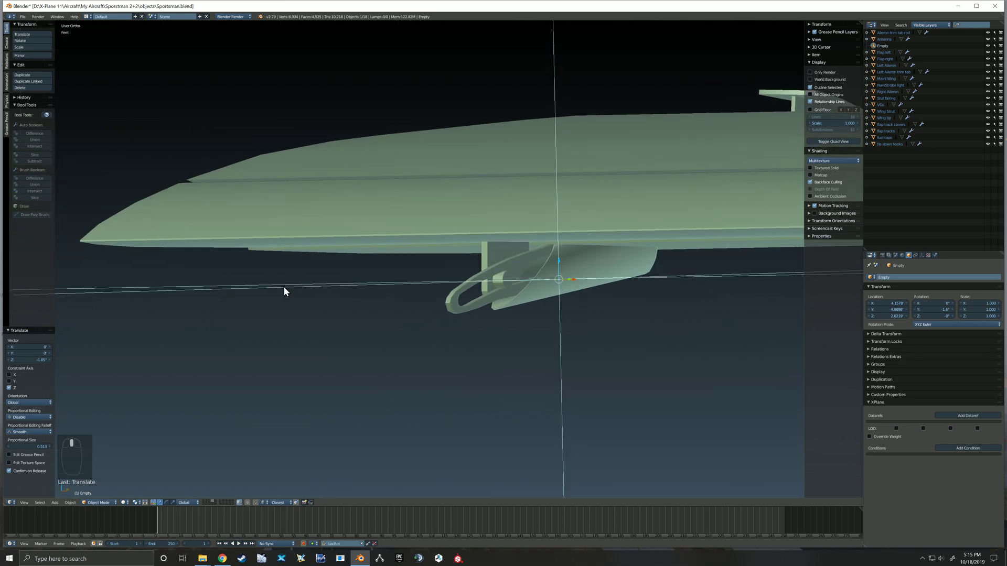
pyautogui.press('NUMPAD_3')
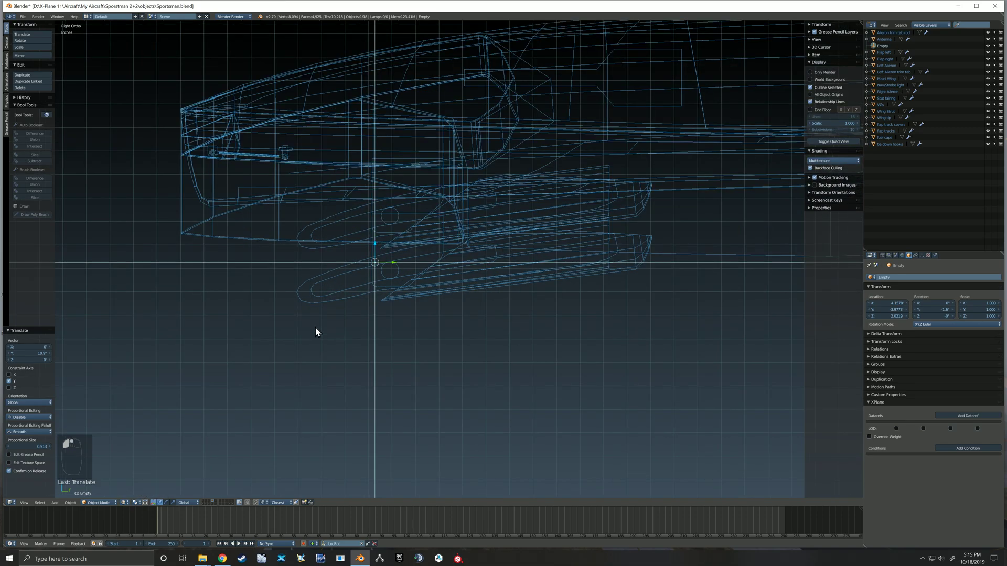
pyautogui.scroll(-3)
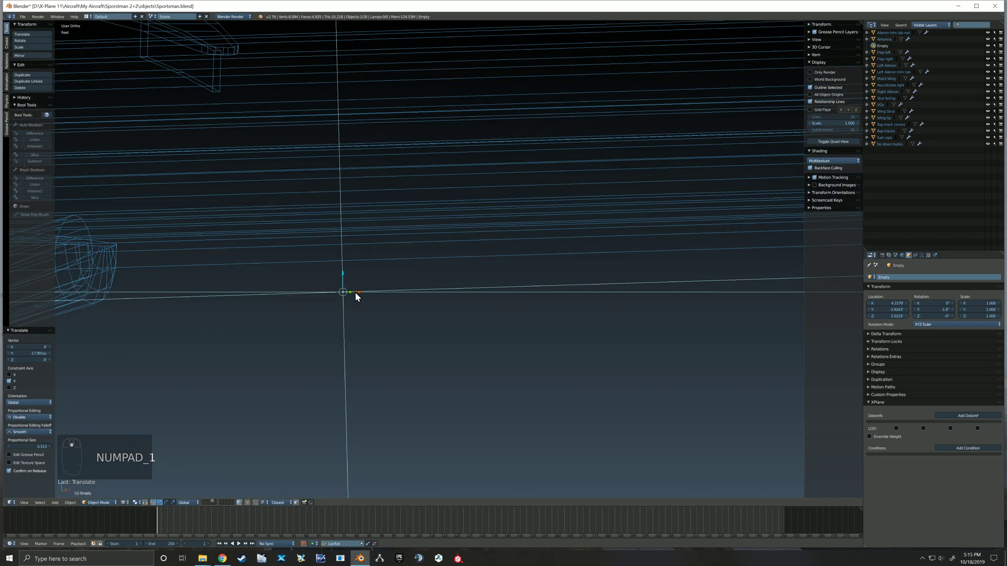
pyautogui.press('numpad_1')
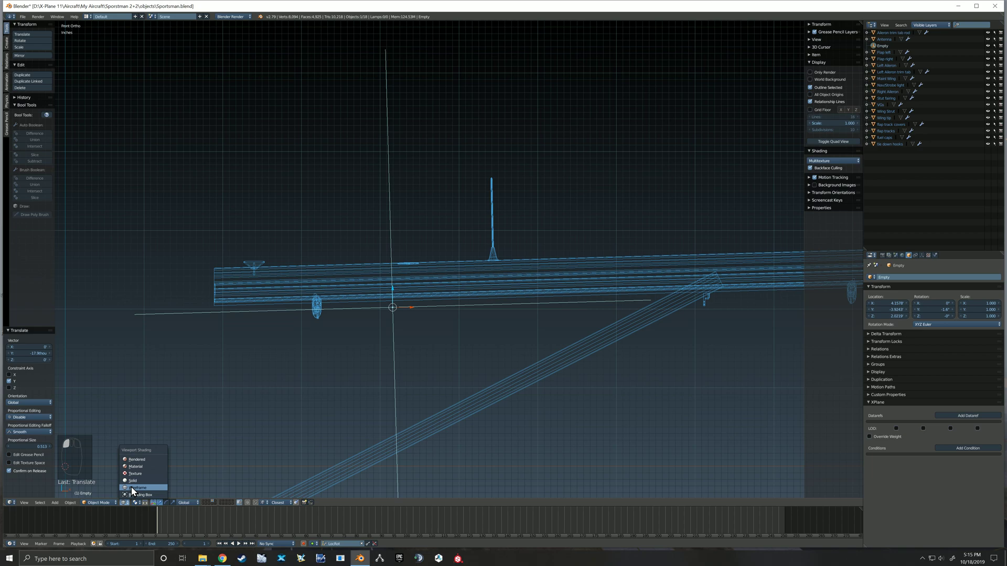
# Return to Solid shading and duplicate the empty for the opposite wing's hinge.
pyautogui.click(132, 480)
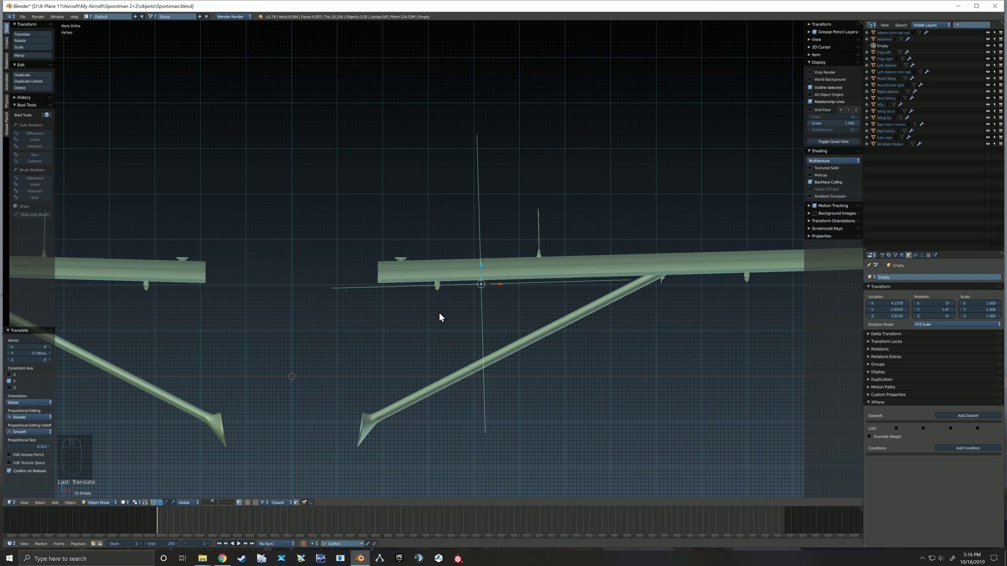
pyautogui.press('shift+d')
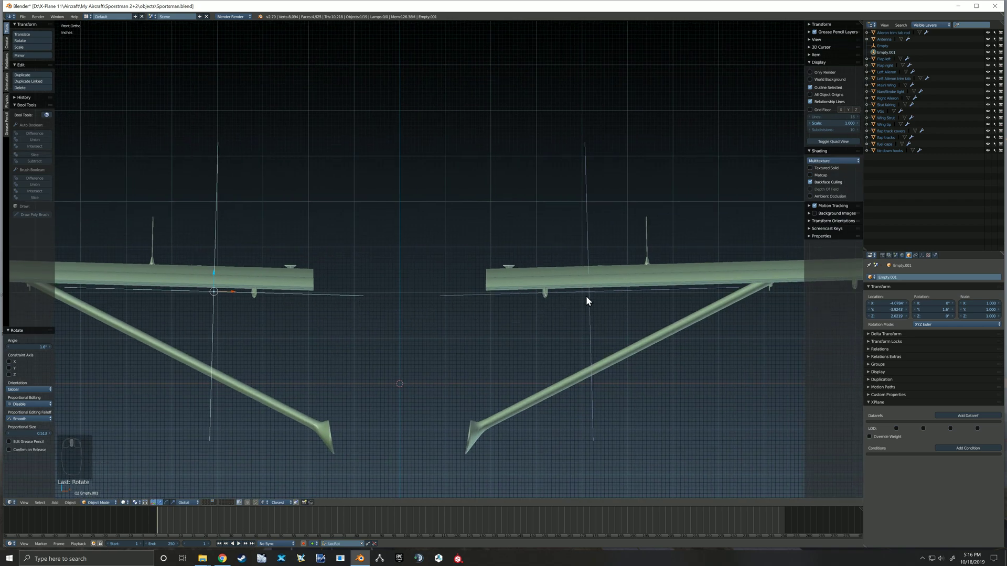
pyautogui.moveTo(587, 286)
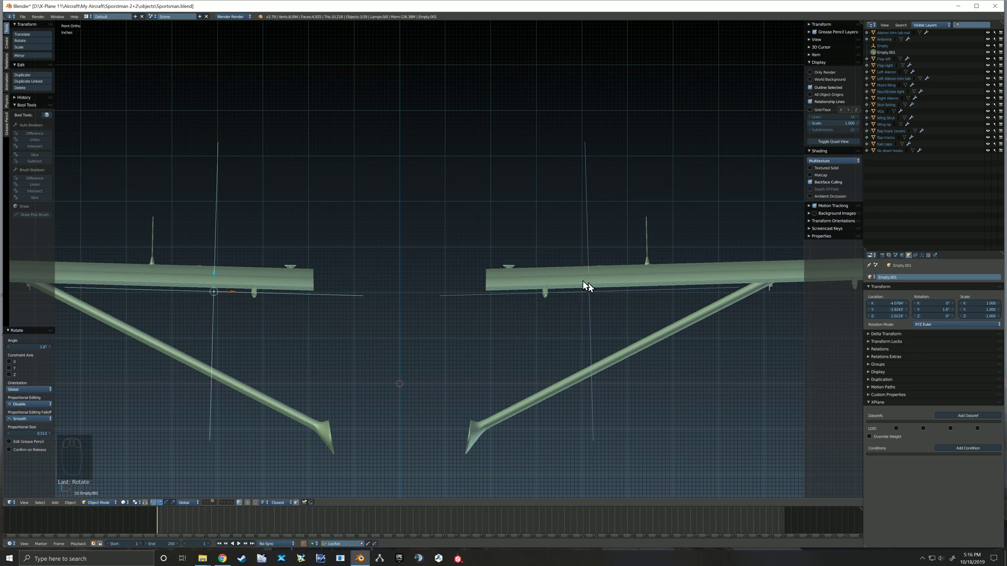
pyautogui.moveTo(318, 297)
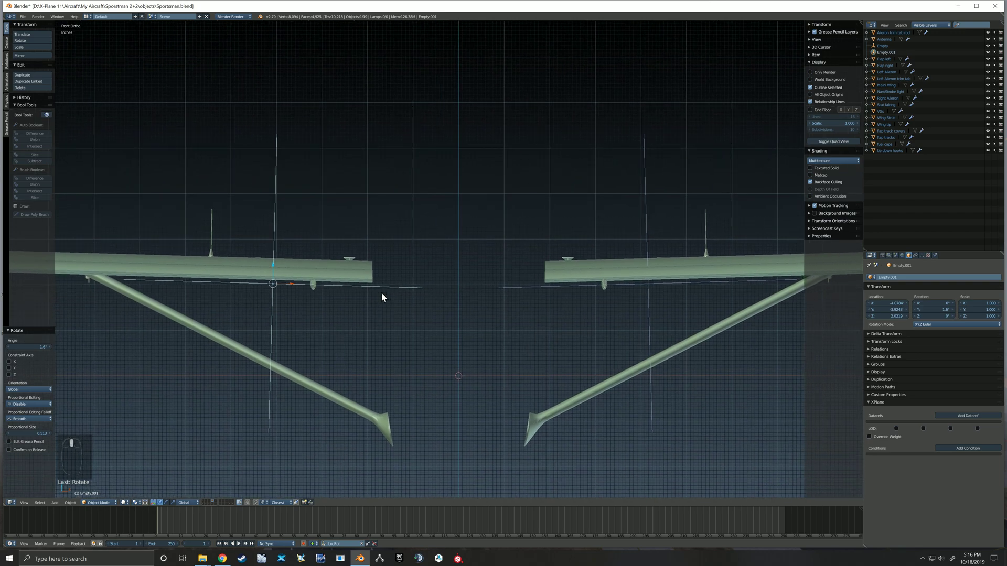
pyautogui.moveTo(403, 288)
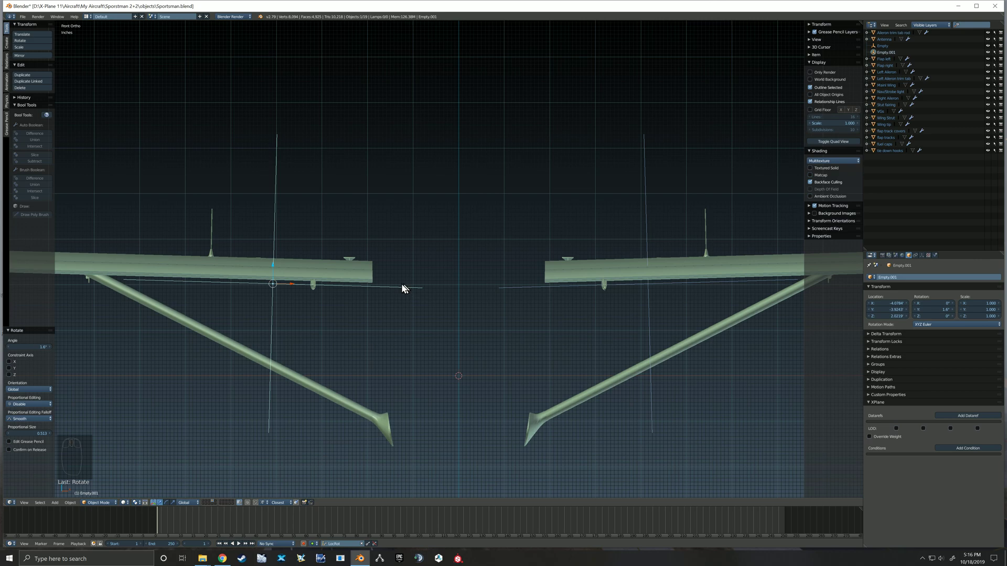
pyautogui.moveTo(346, 544)
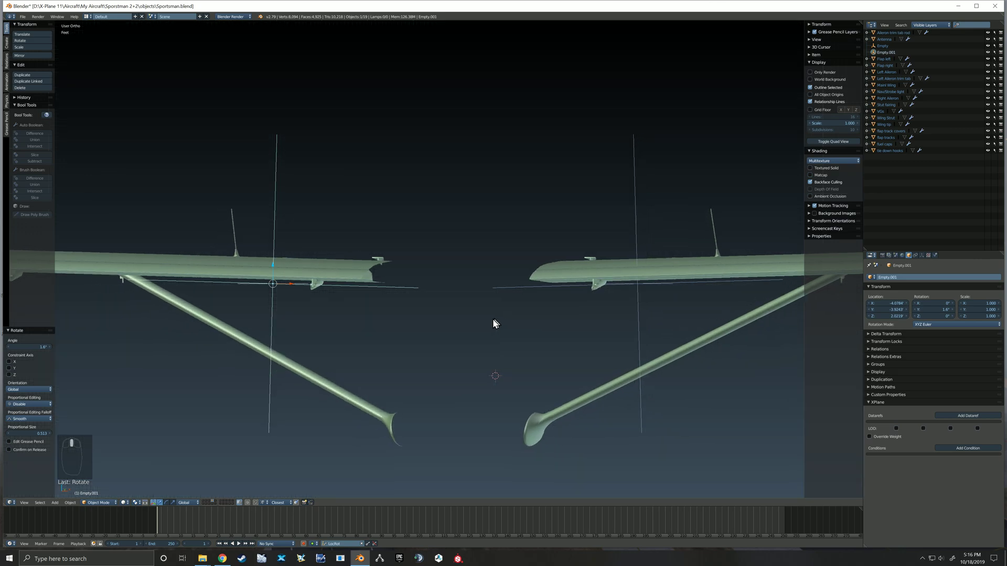
# Insert a LocRot keyframe on the copied empty and step to a later frame.
pyautogui.moveTo(494, 323); pyautogui.dragTo(383, 340)
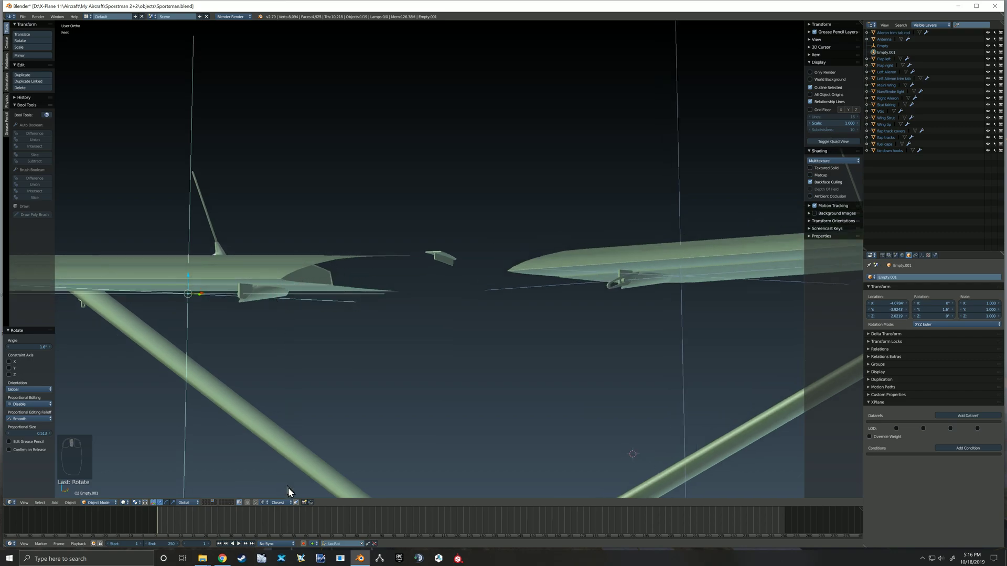
pyautogui.moveTo(375, 504)
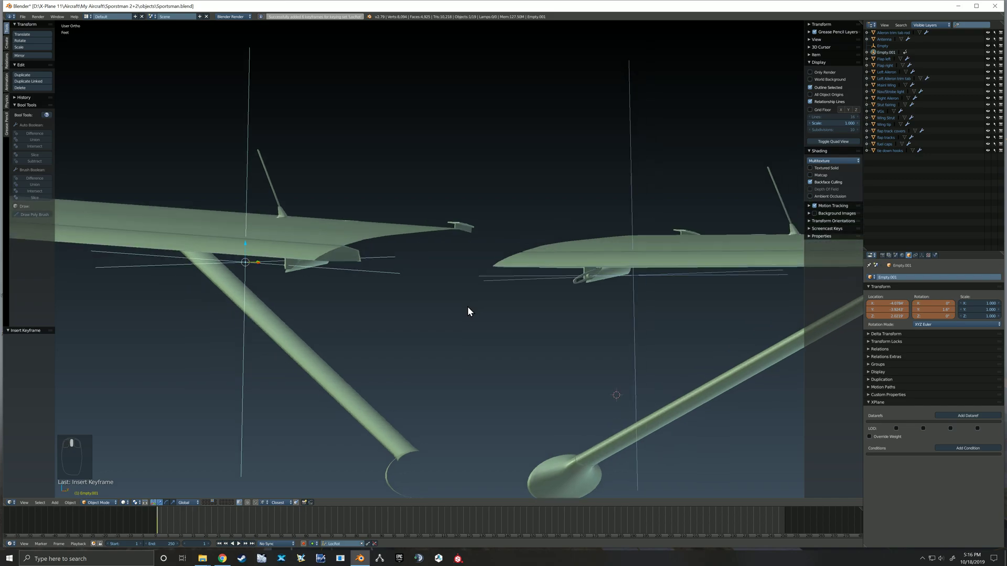
pyautogui.press('Right')
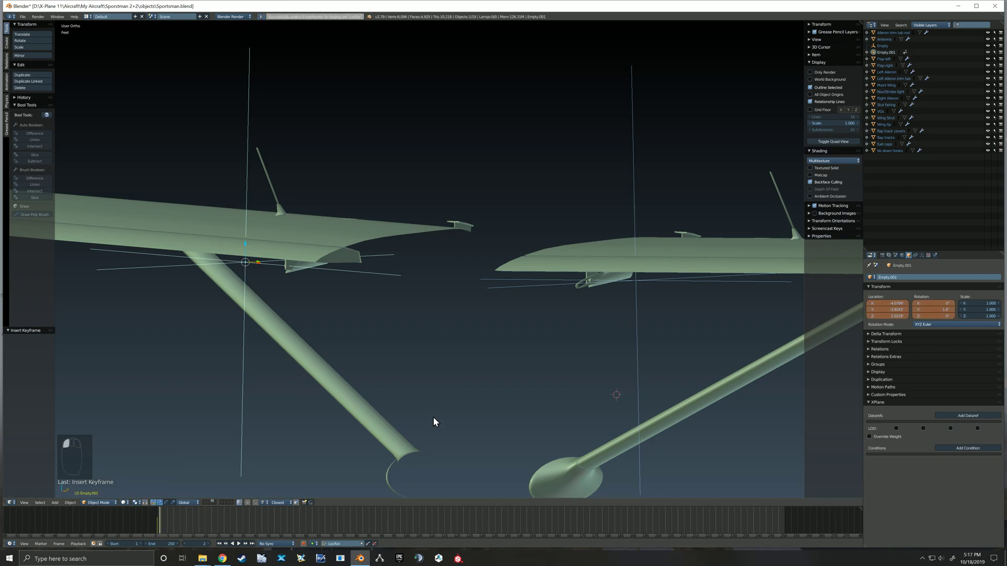
pyautogui.press('Right')
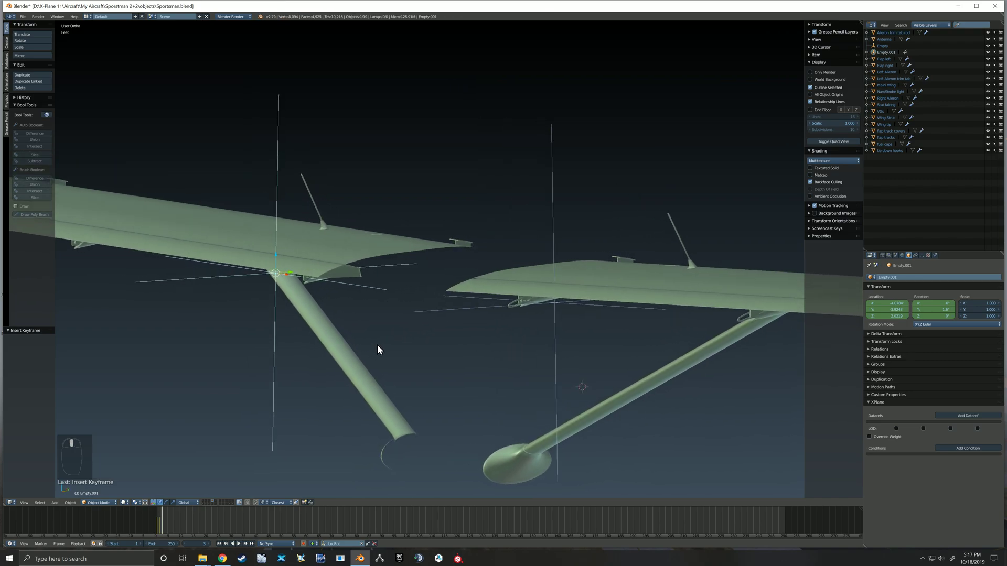
pyautogui.moveTo(397, 354)
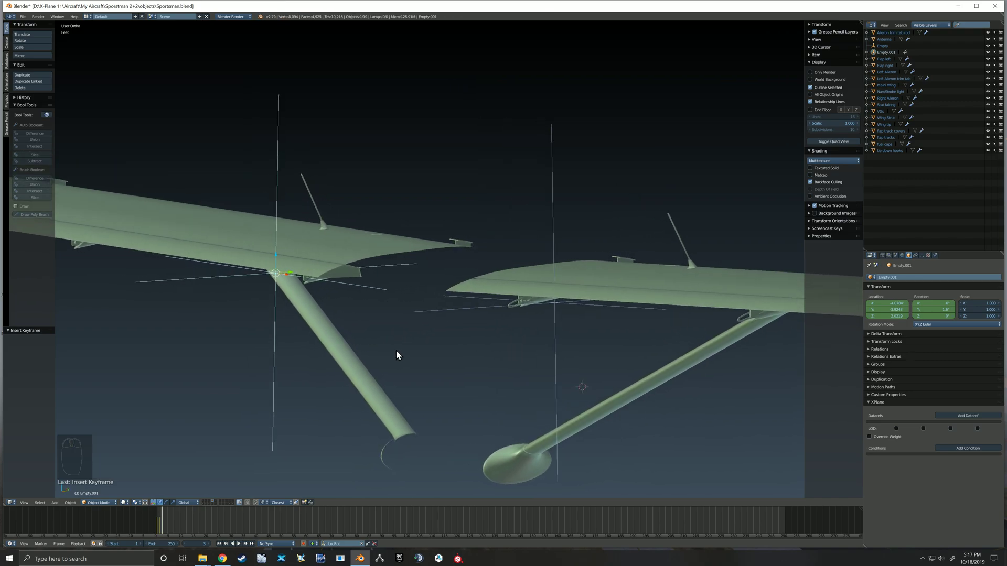
pyautogui.moveTo(397, 355); pyautogui.dragTo(386, 351)
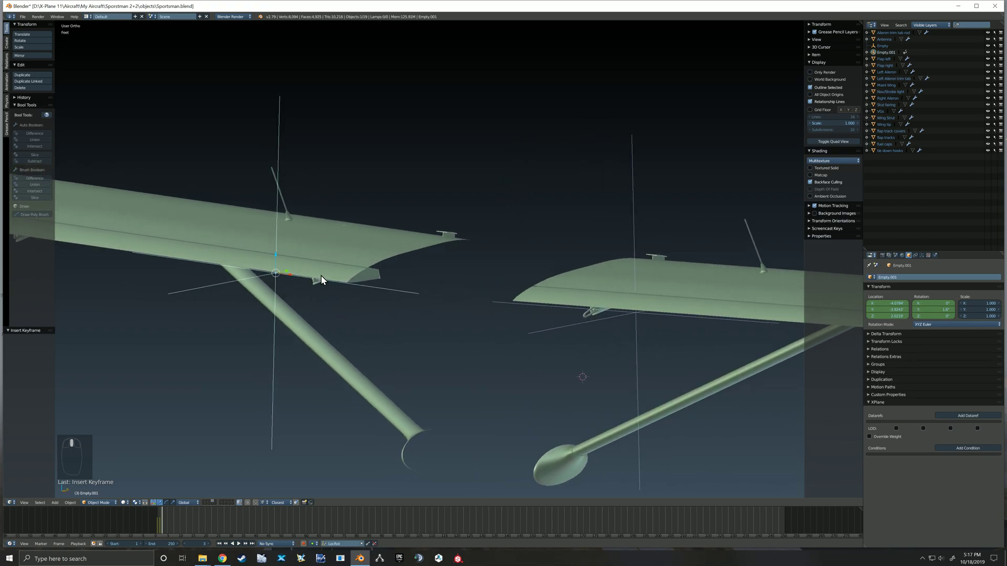
pyautogui.moveTo(314, 272)
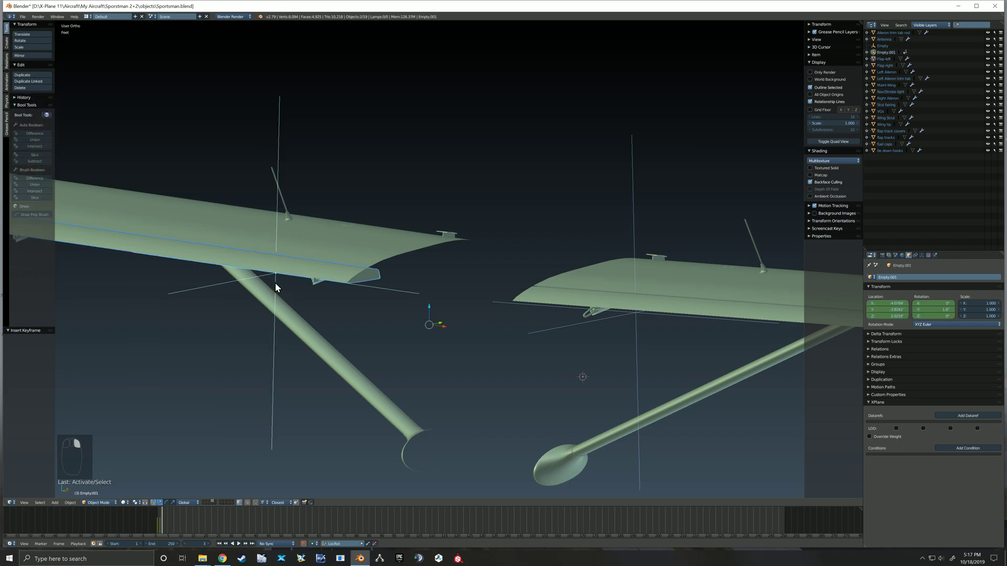
# Parent the flap to the empty with Object (Keep Transform).
pyautogui.press('ctrl+p')
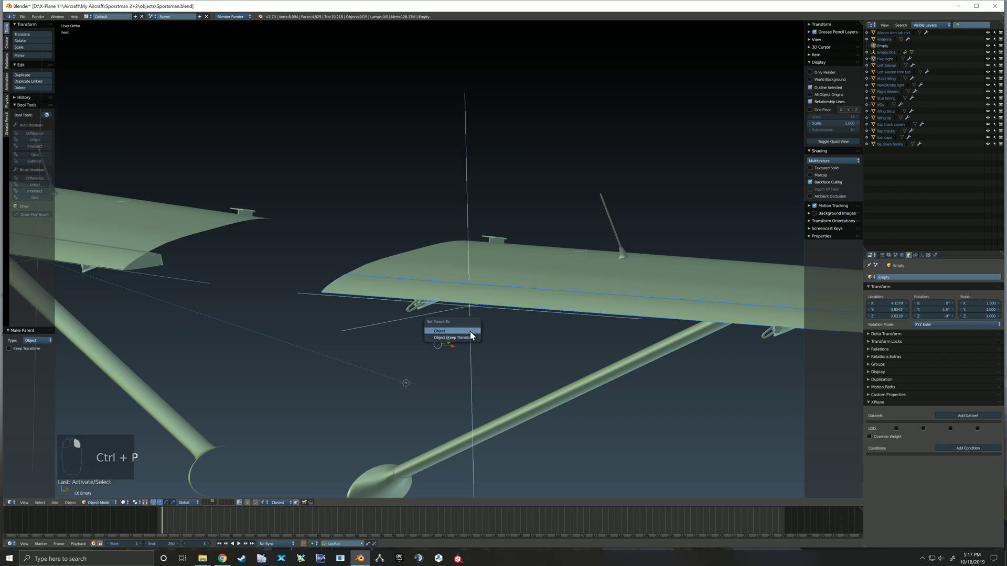
pyautogui.click(440, 331)
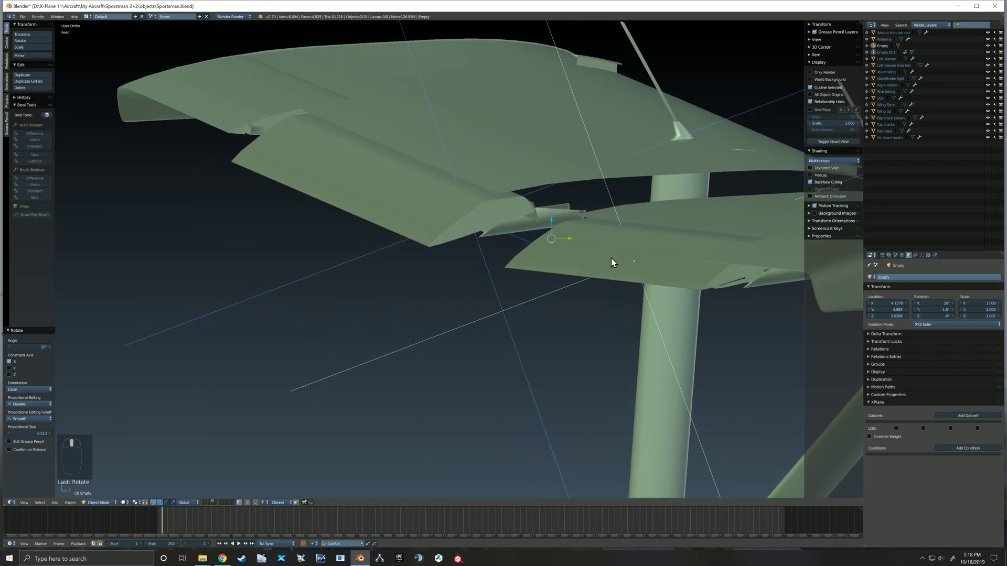
pyautogui.moveTo(586, 221)
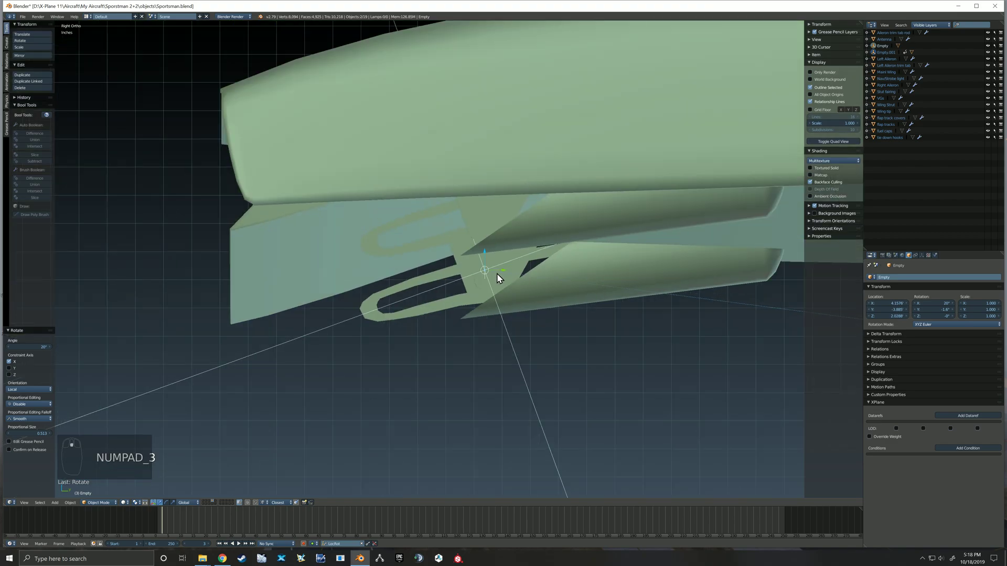
pyautogui.moveTo(126, 506)
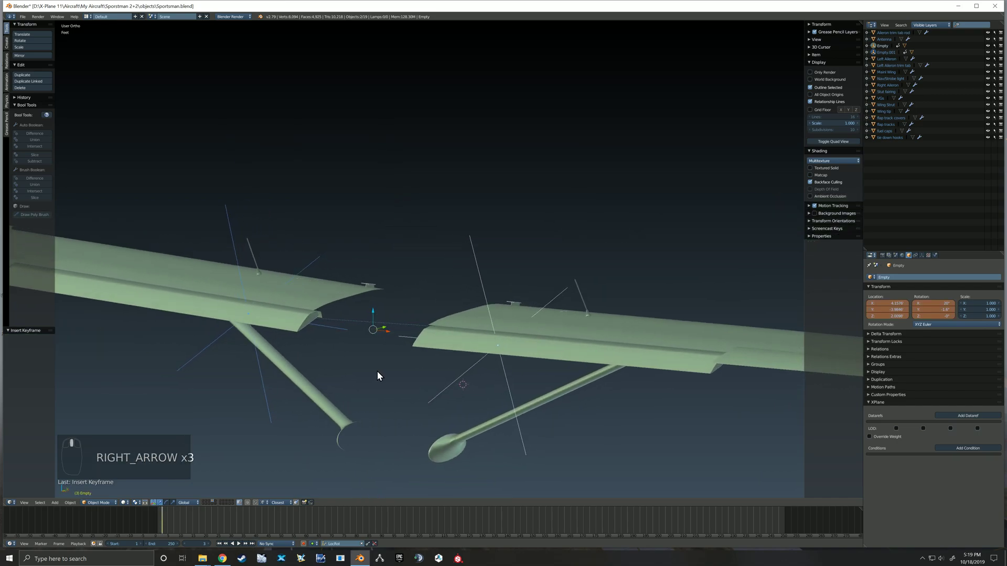
# Step back and forth between frames to compare the flap's keyframed poses.
pyautogui.press('Left')
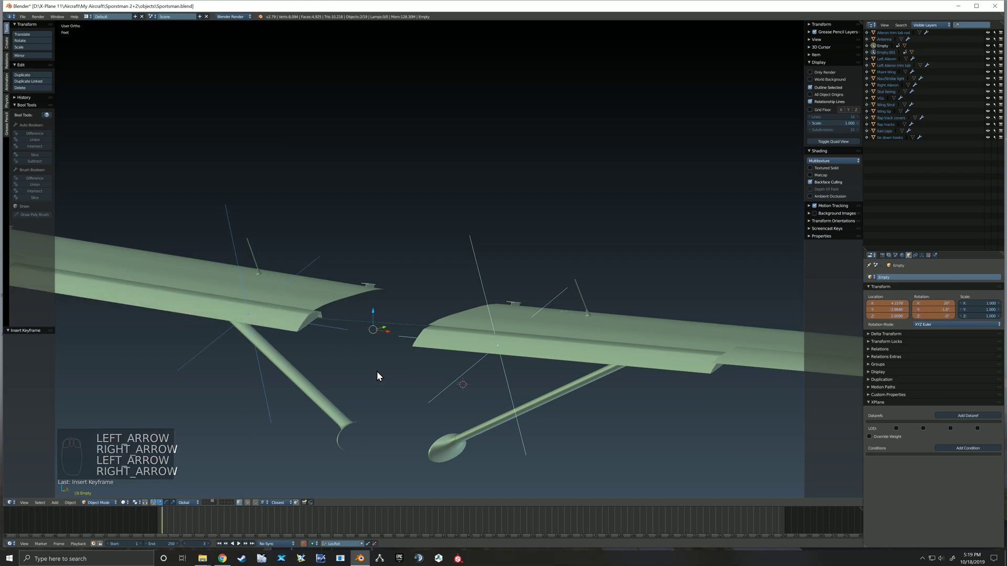
pyautogui.press('right')
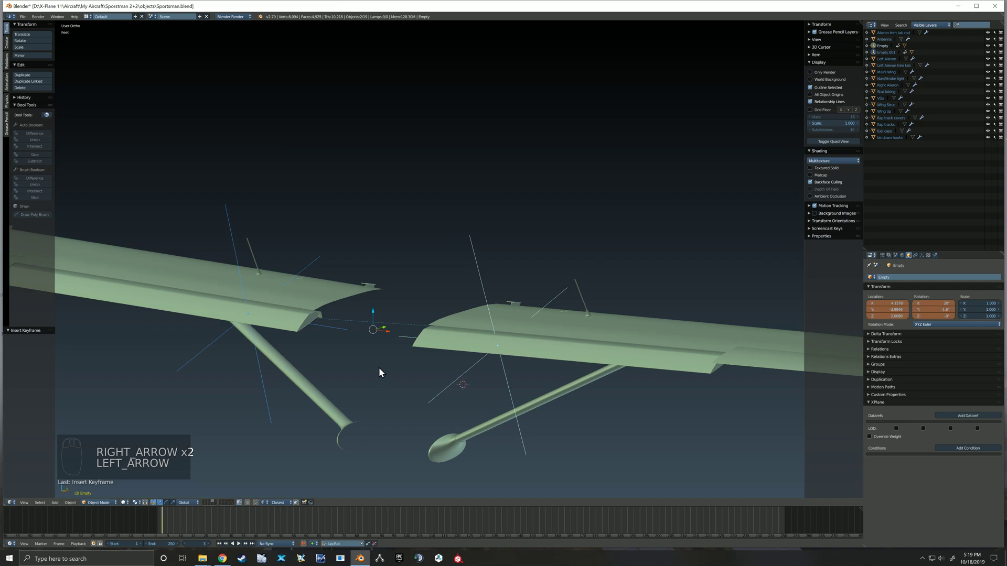
pyautogui.press('Left')
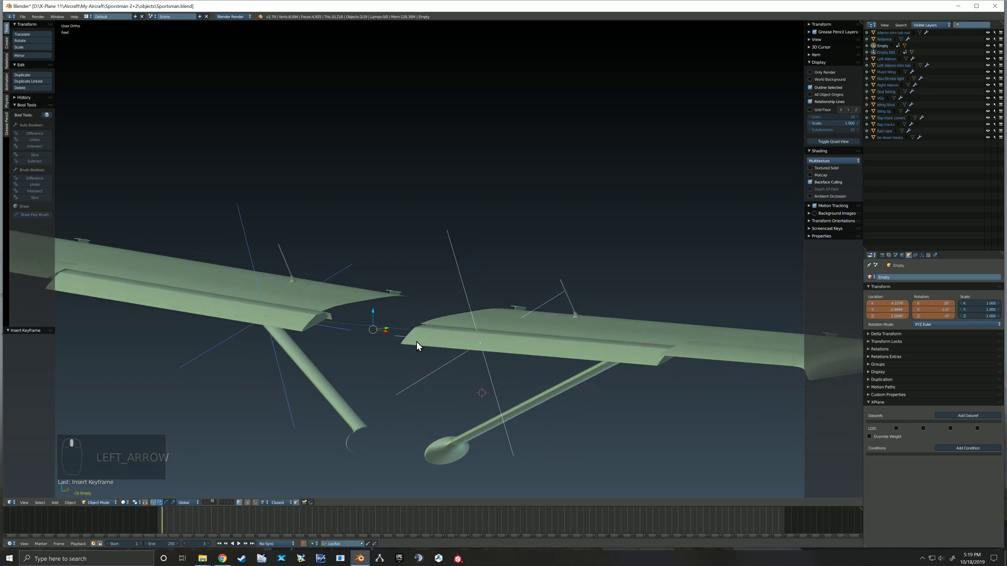
pyautogui.press('Right')
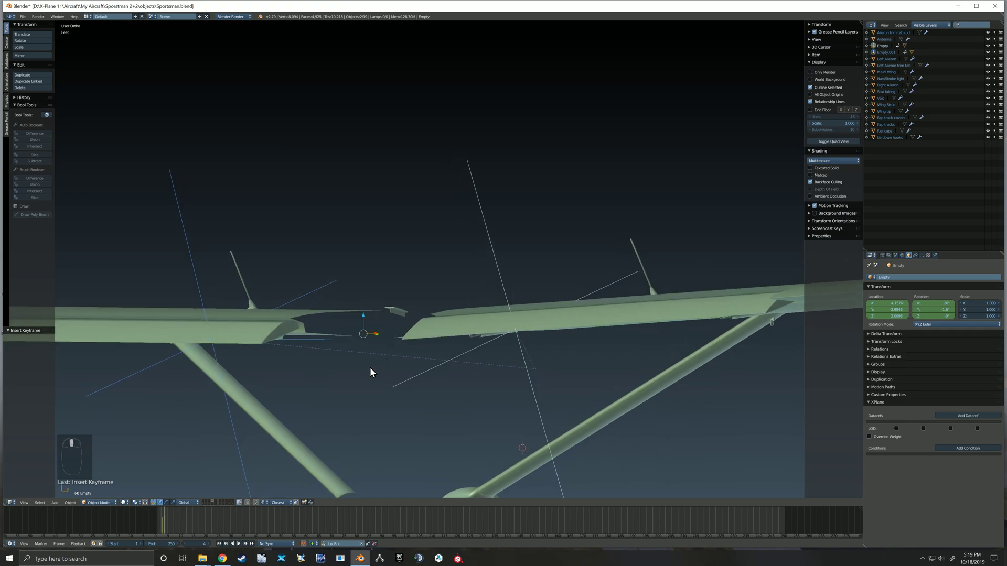
# Rotate the empty a further 20 degrees on X to reach 40°.
pyautogui.press('r')
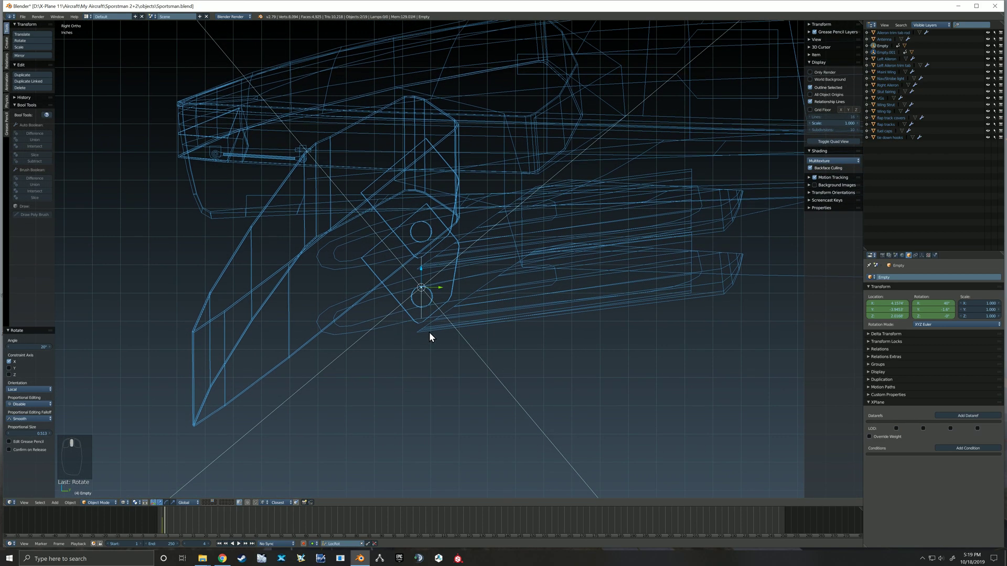
pyautogui.moveTo(586, 279)
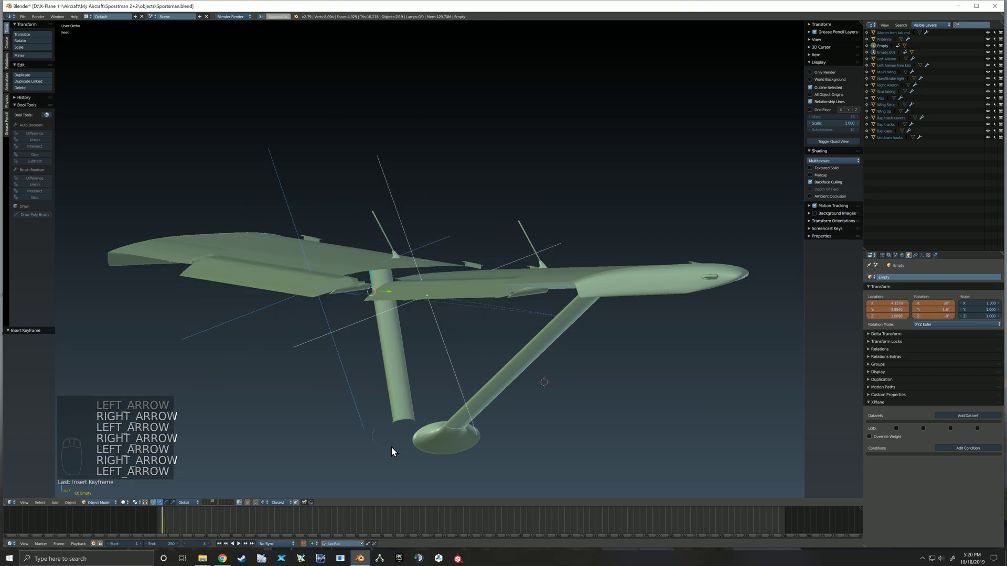
# On the earlier frame, select the flap's empty and rotate it back to 0°.
pyautogui.press('Left')
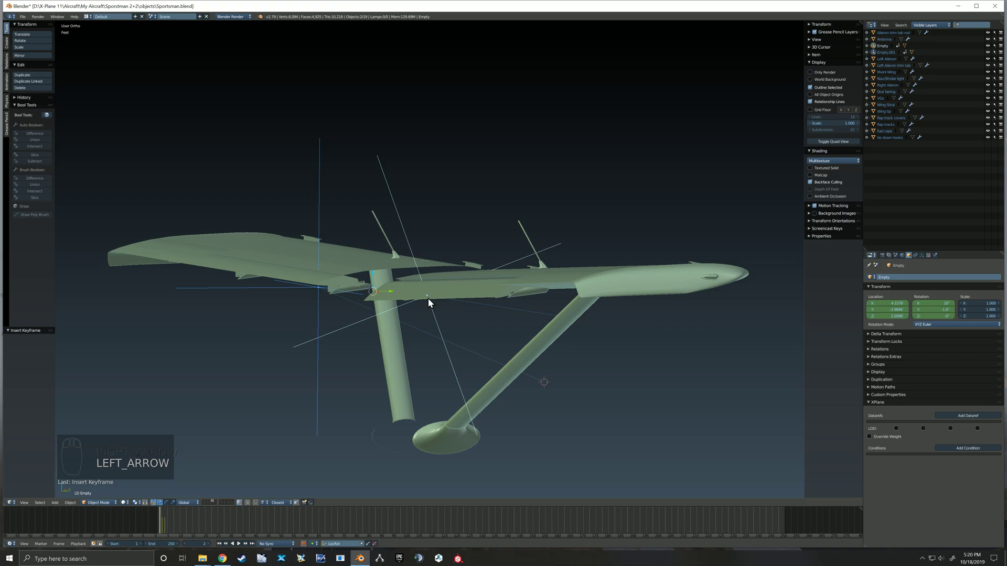
pyautogui.click(427, 295)
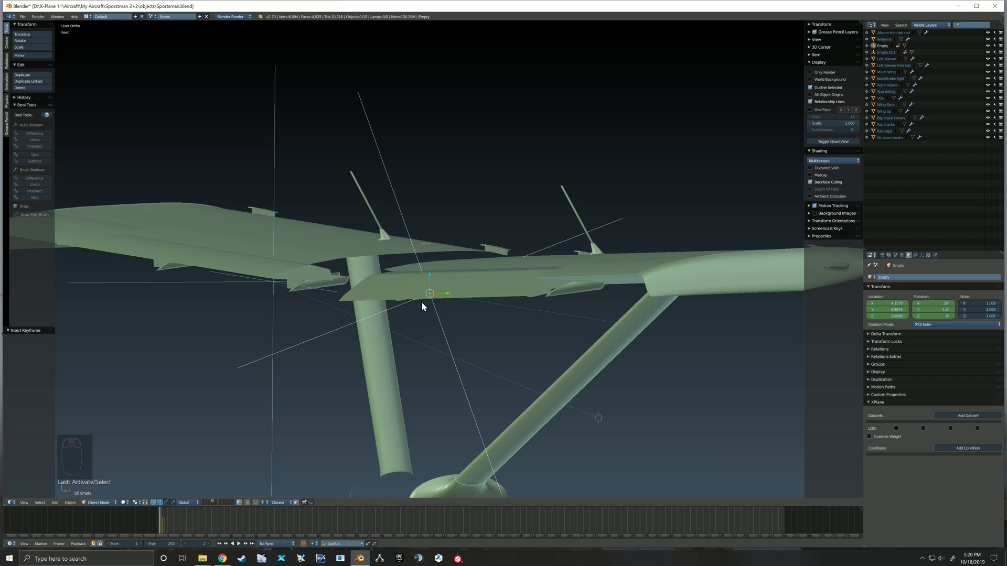
pyautogui.press('Right')
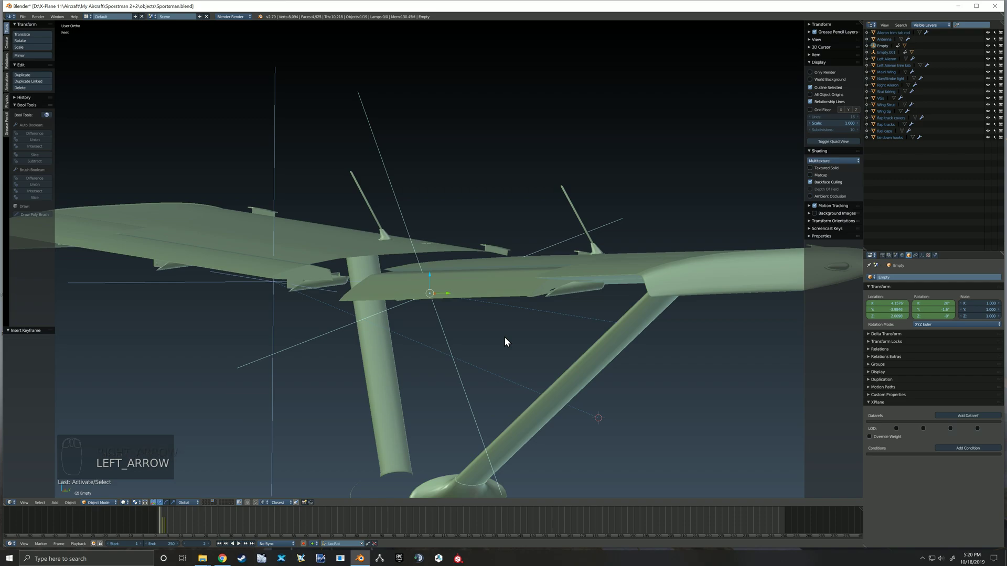
pyautogui.press('r')
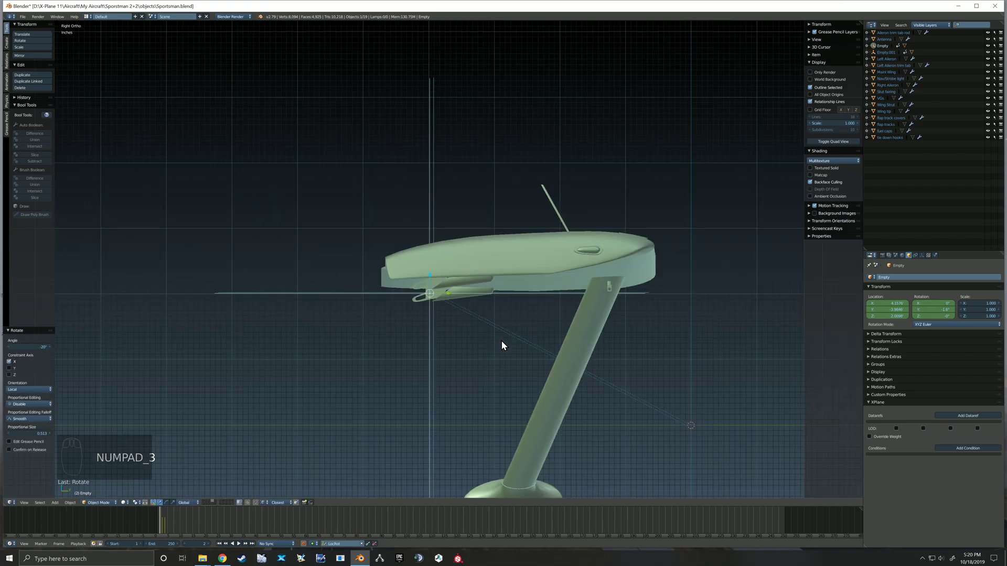
pyautogui.scroll(3)
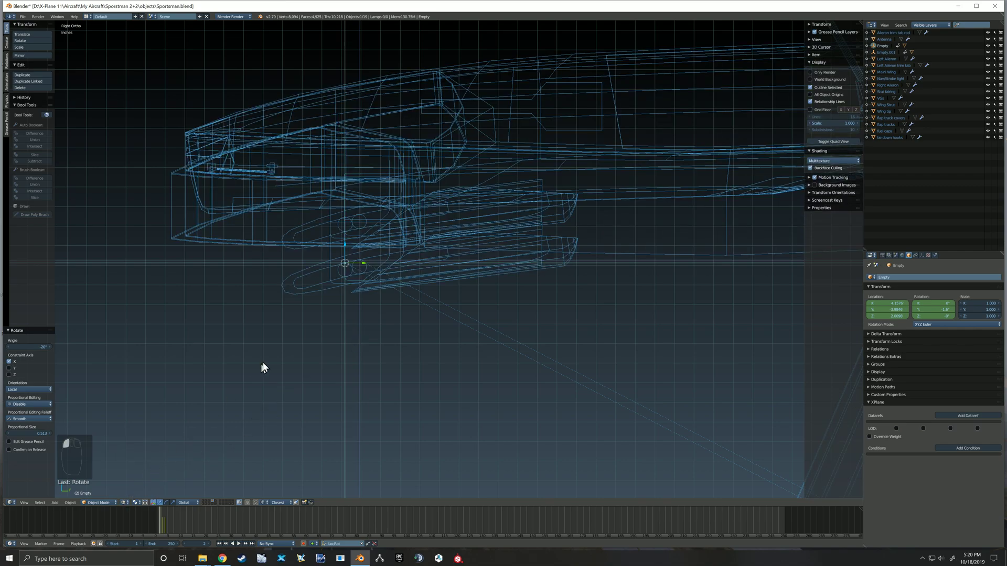
pyautogui.scroll(3)
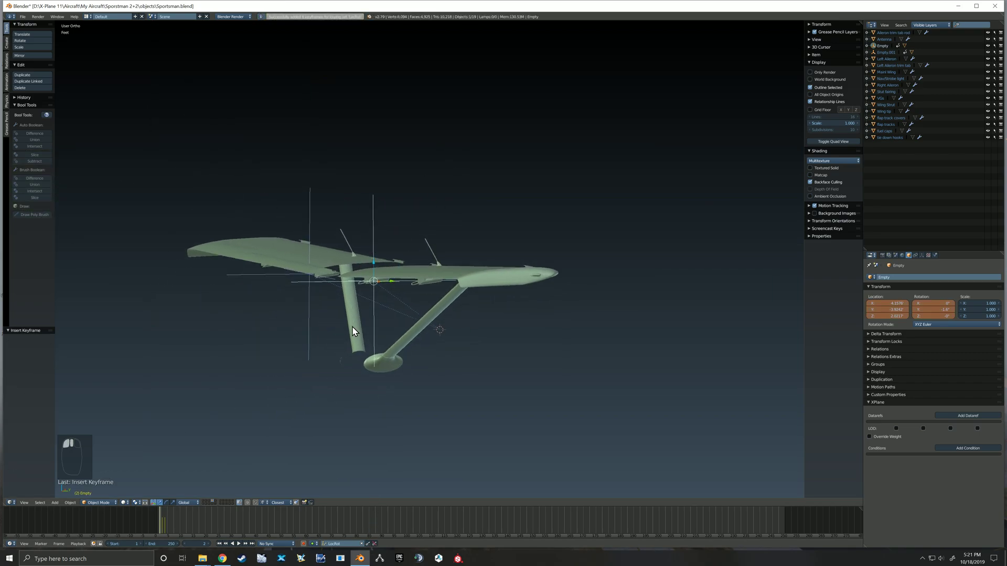
# Step through the frames to watch the flap deflect downward.
pyautogui.press('Left')
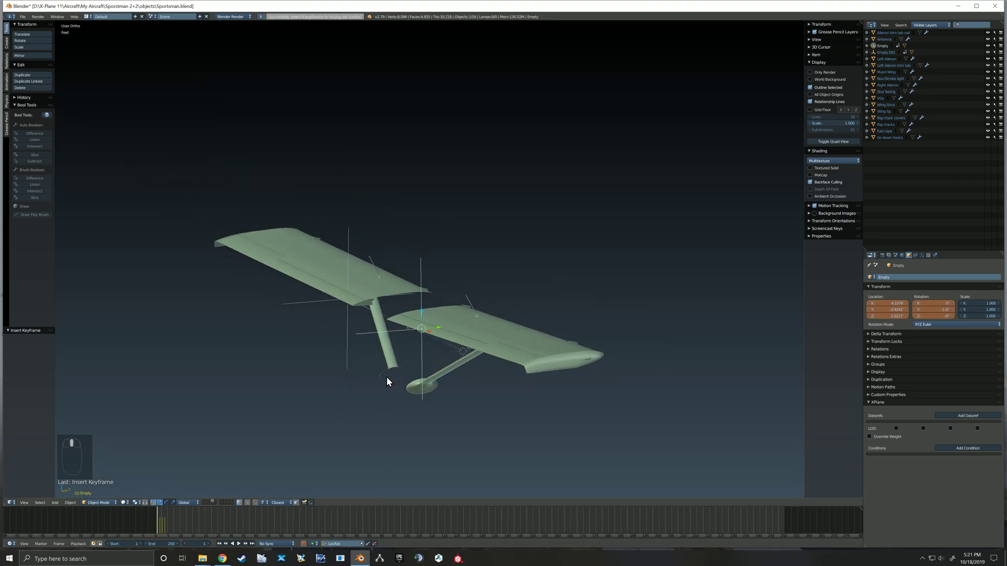
pyautogui.press('Right')
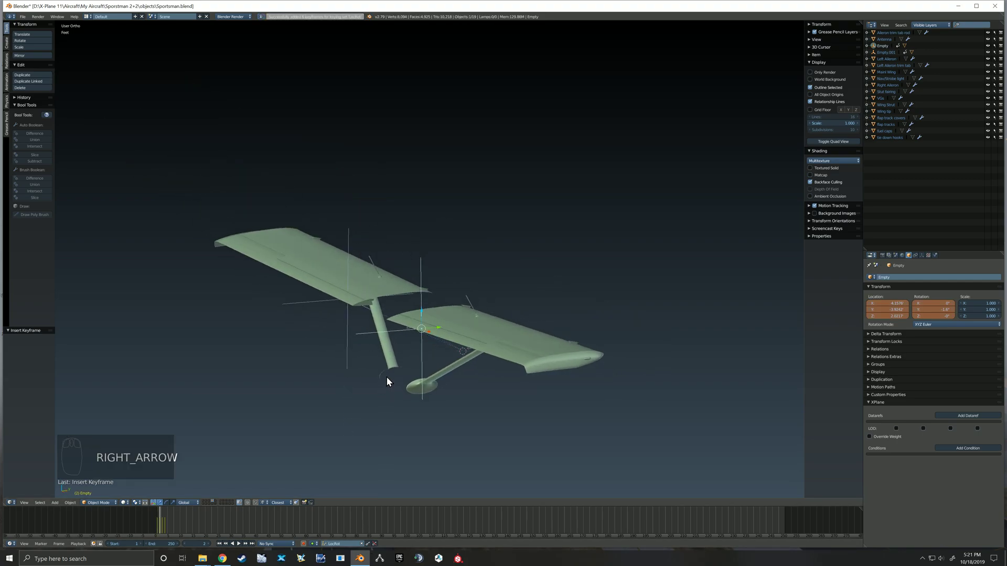
pyautogui.press('Right')
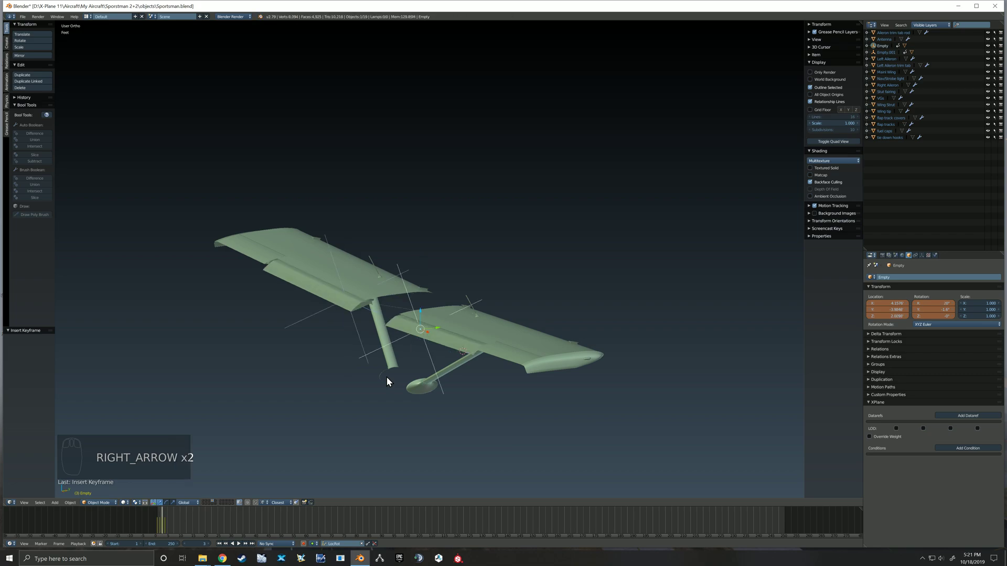
pyautogui.press('Right')
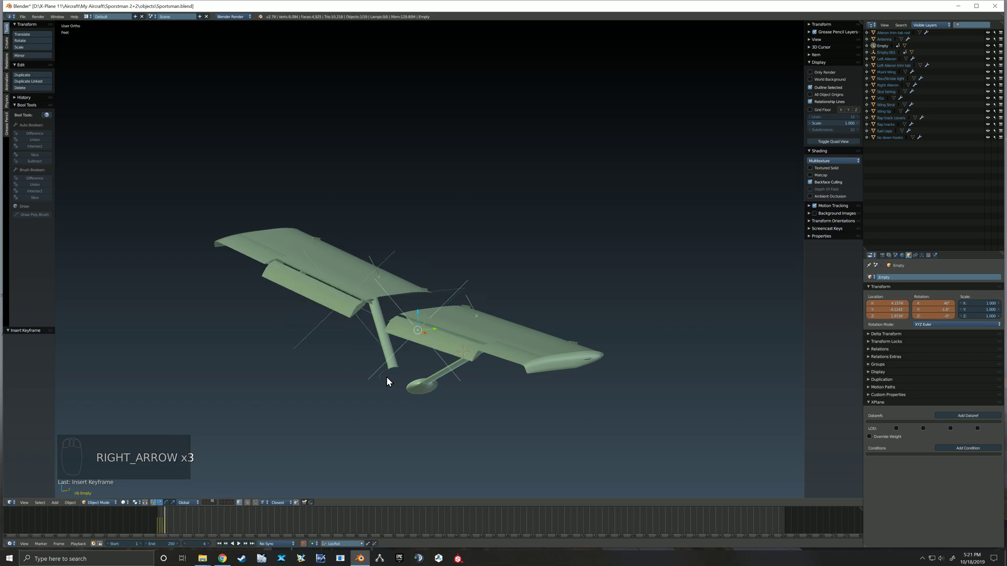
pyautogui.press('Left')
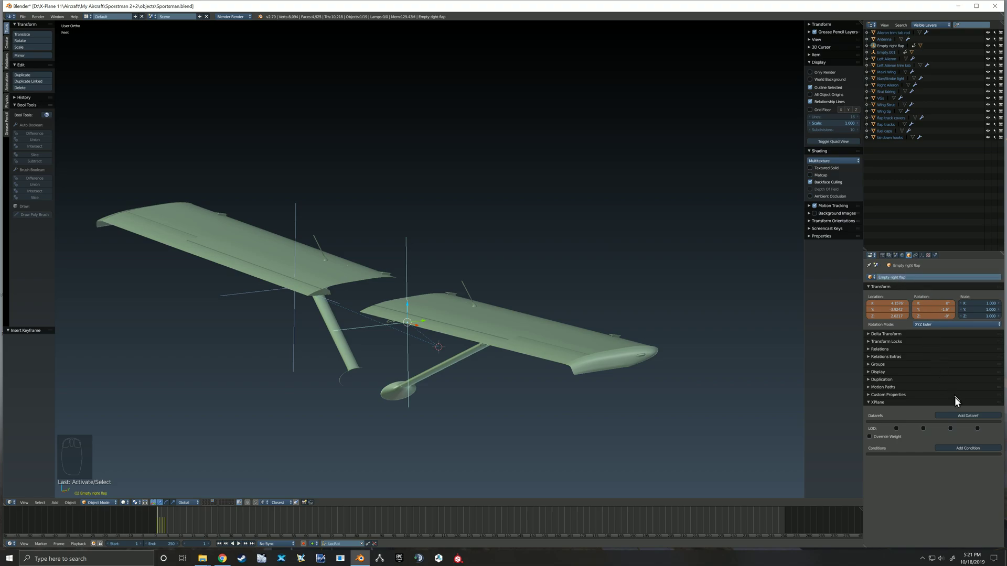
# Add an X-Plane dataref to the empty and search for 'flap1'.
pyautogui.click(968, 416)
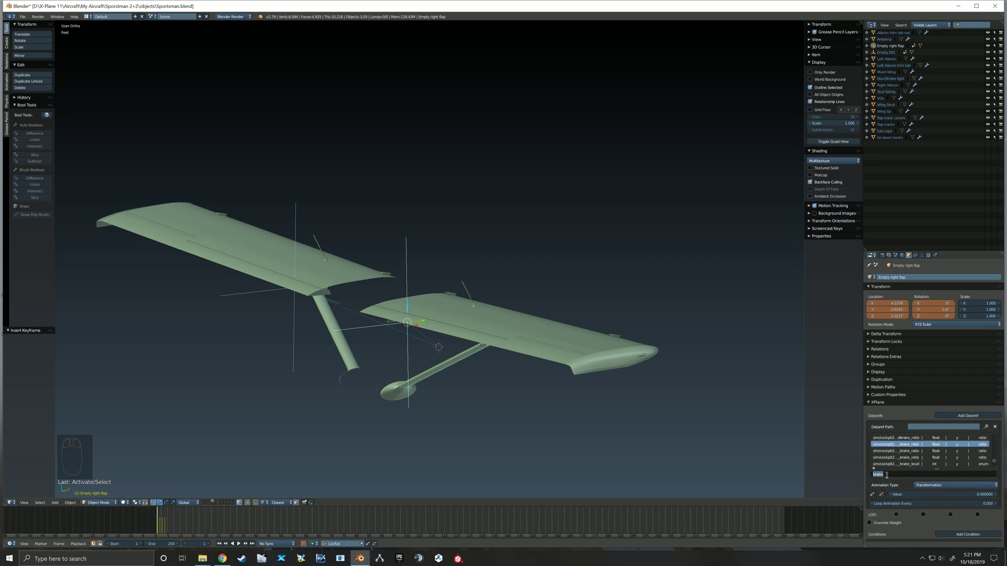
pyautogui.press('backspace')
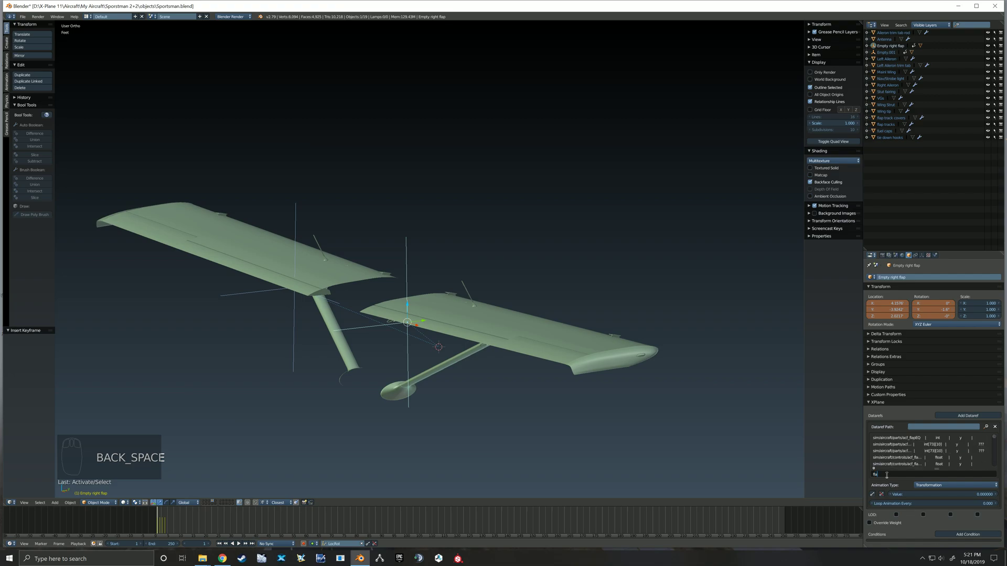
pyautogui.write('flap1')
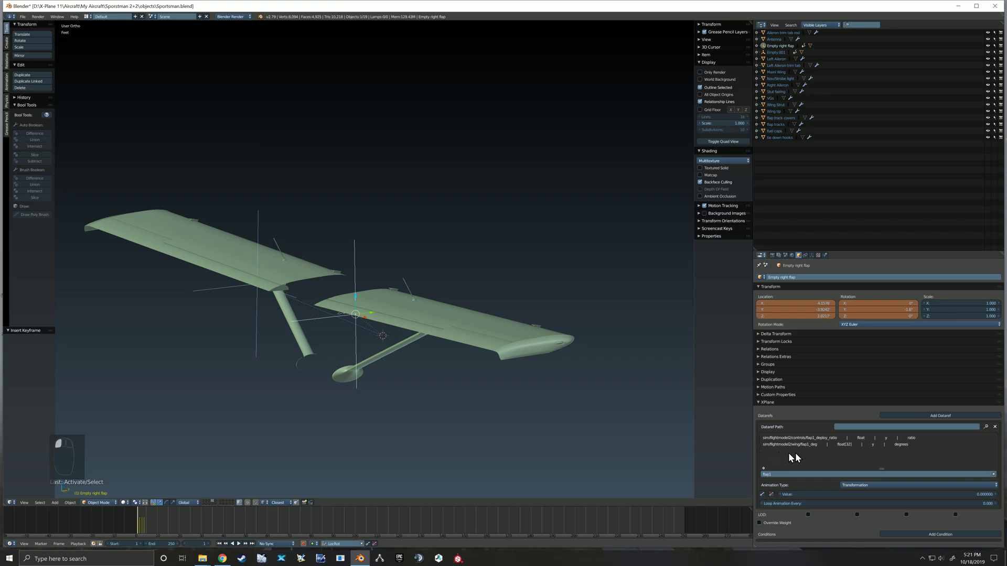
pyautogui.moveTo(803, 455)
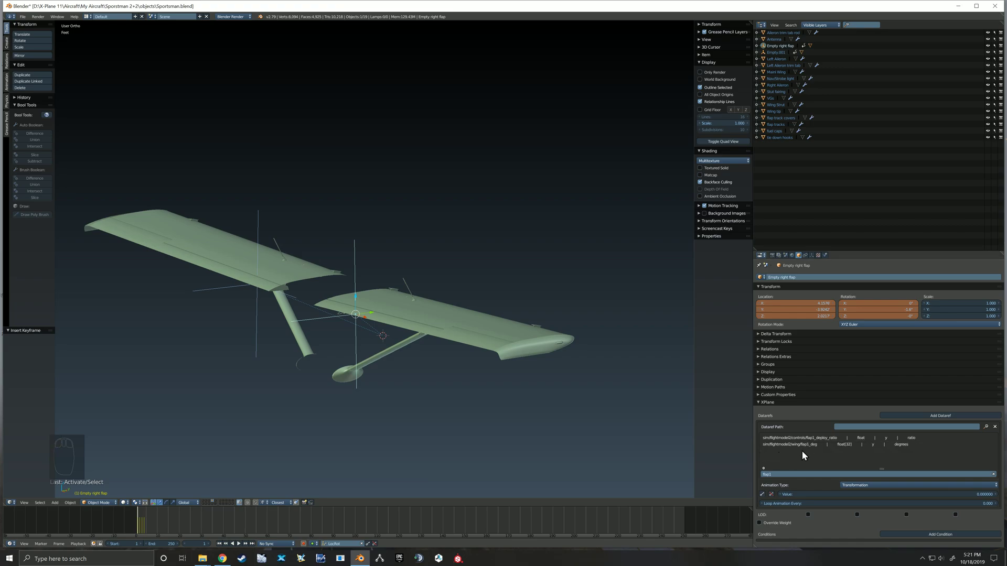
pyautogui.moveTo(803, 444)
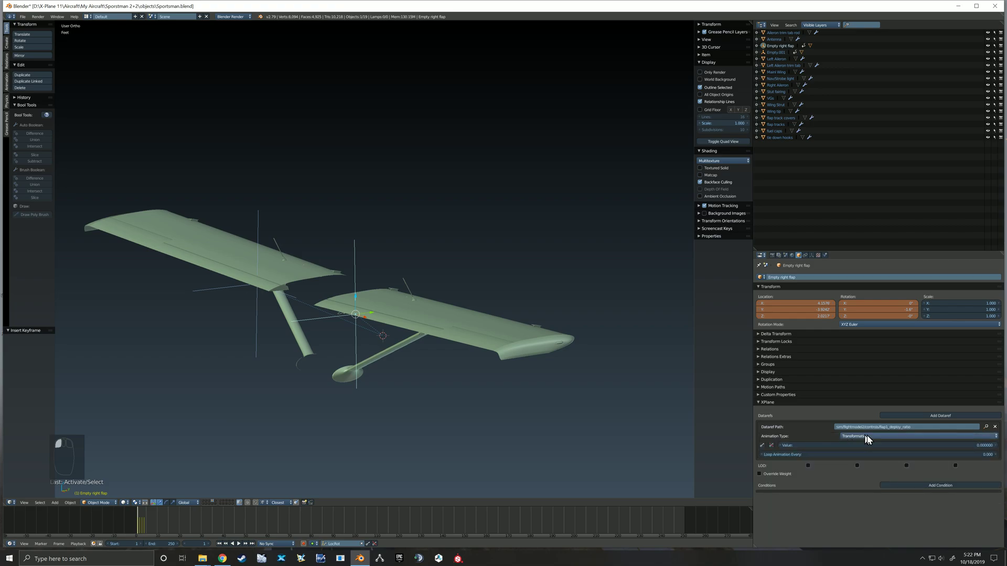
pyautogui.moveTo(906, 427)
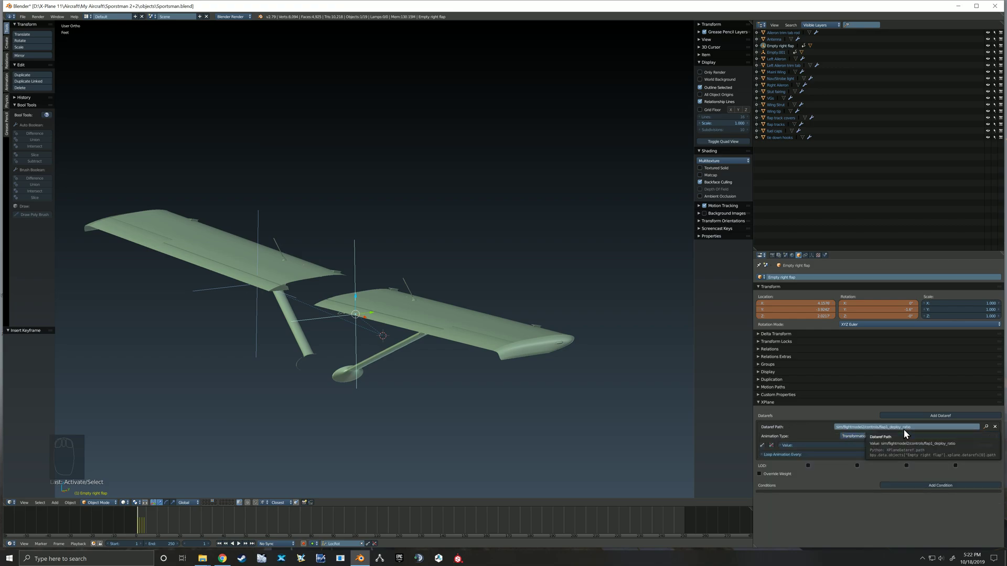
pyautogui.moveTo(824, 436)
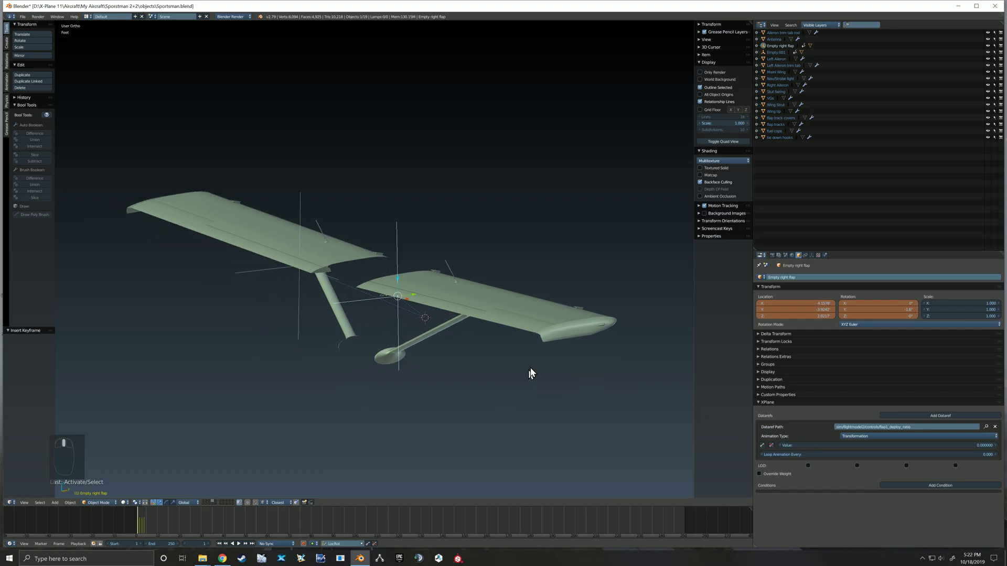
# Key the right flap empty's dataref value at 0, 0.5 and 1 on the flap keyframes.
pyautogui.moveTo(531, 373); pyautogui.dragTo(501, 384)
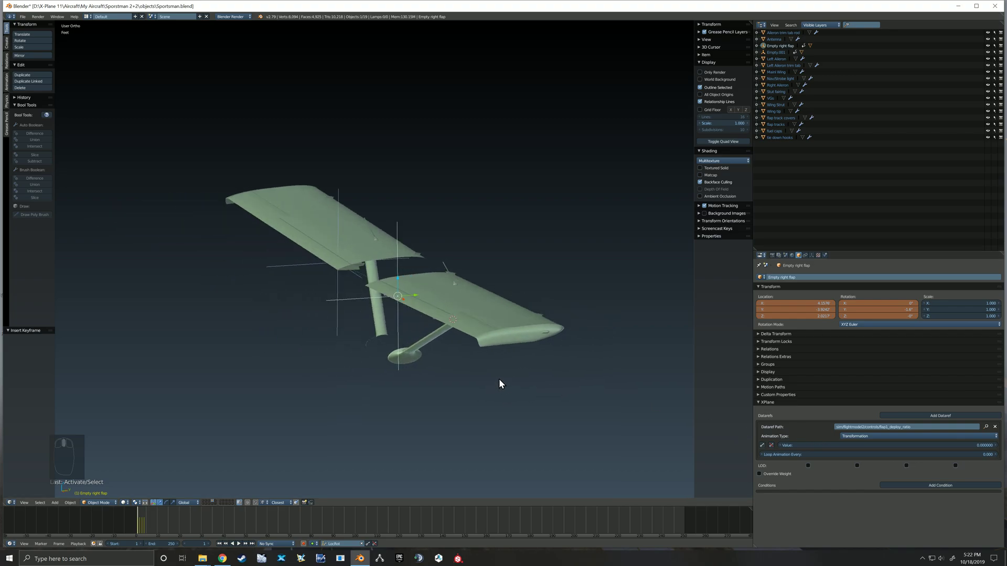
pyautogui.press('Right')
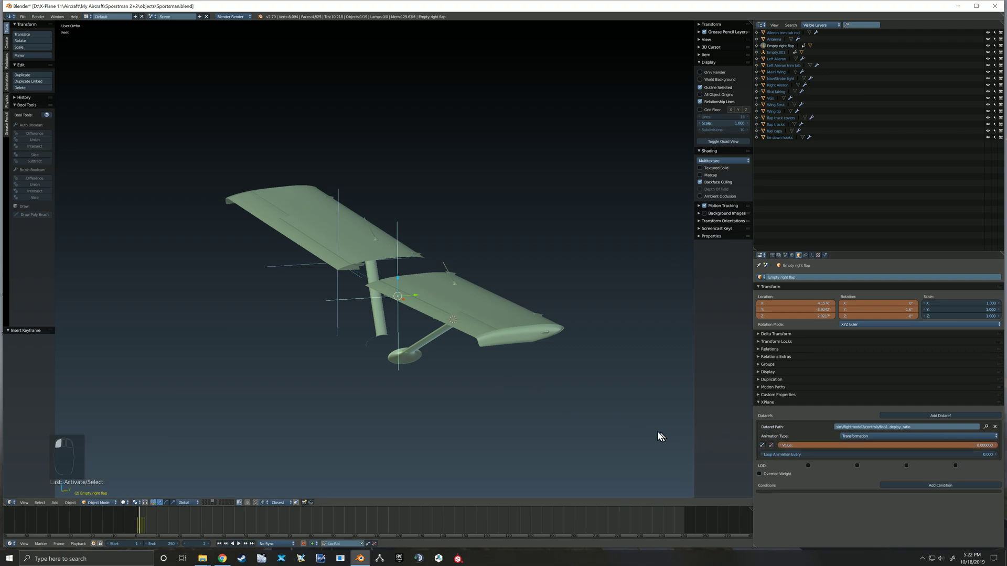
pyautogui.moveTo(644, 434)
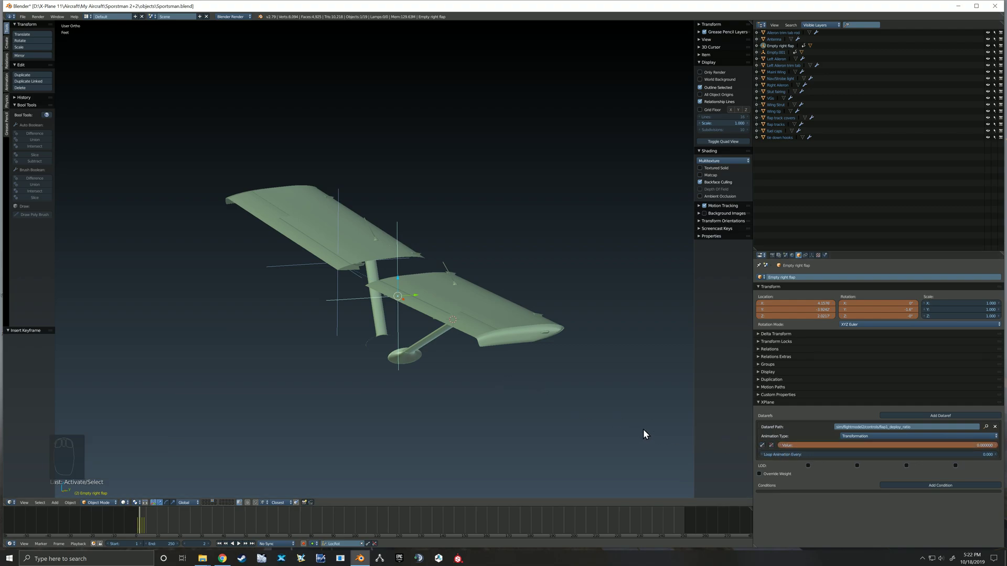
pyautogui.press('Right')
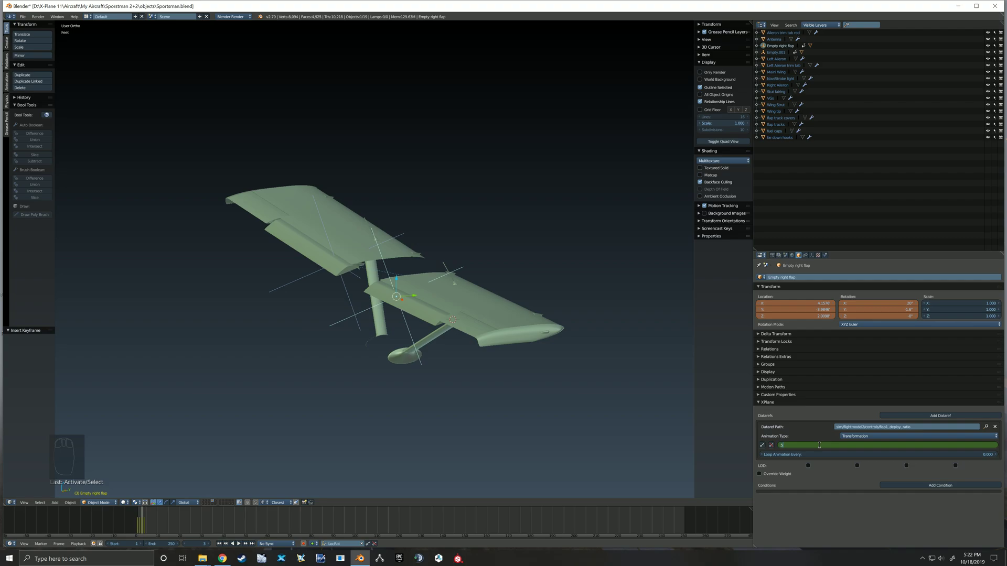
pyautogui.click(763, 446)
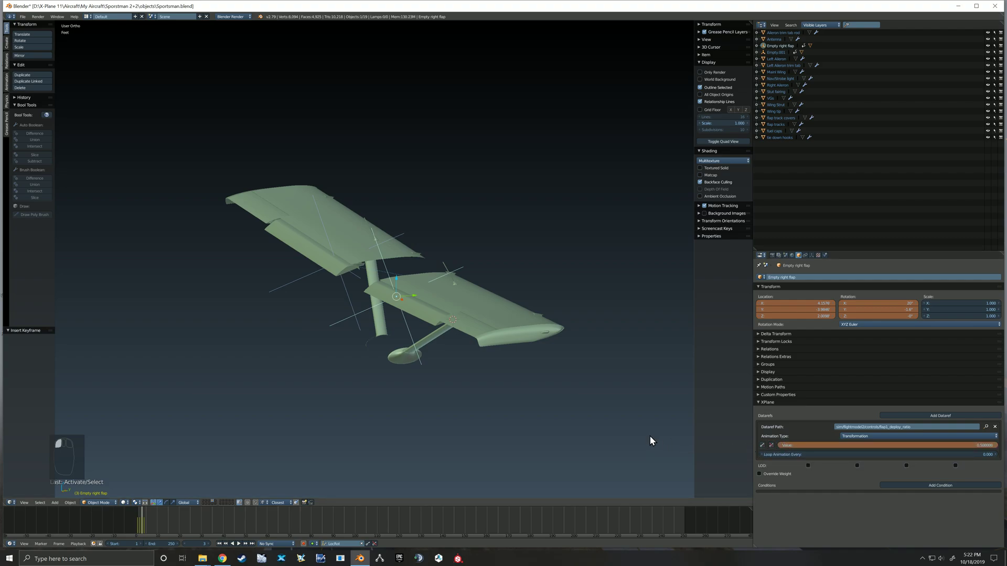
pyautogui.press('Right')
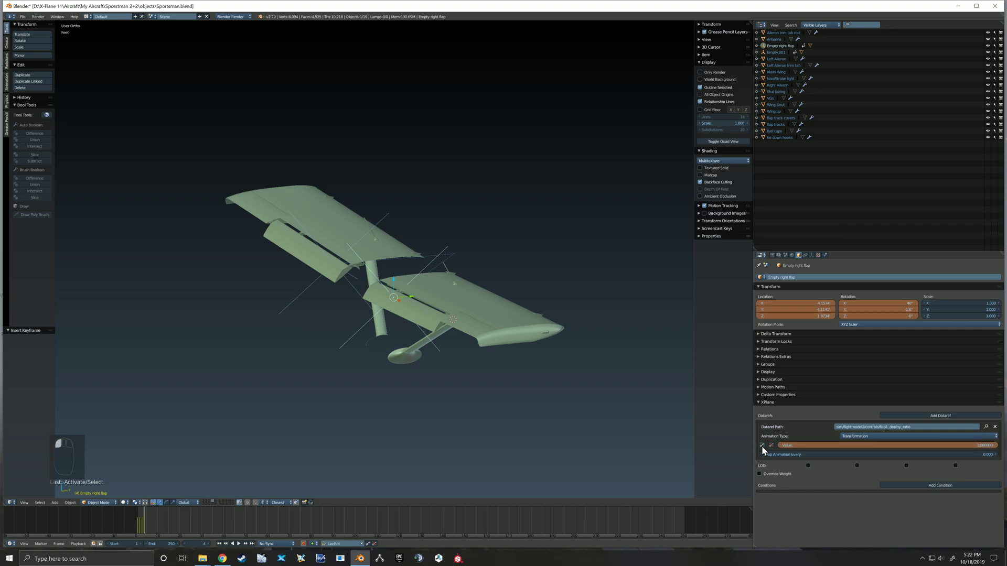
# Step back and forth through the flap keyframes to verify the flap animation.
pyautogui.press('Left')
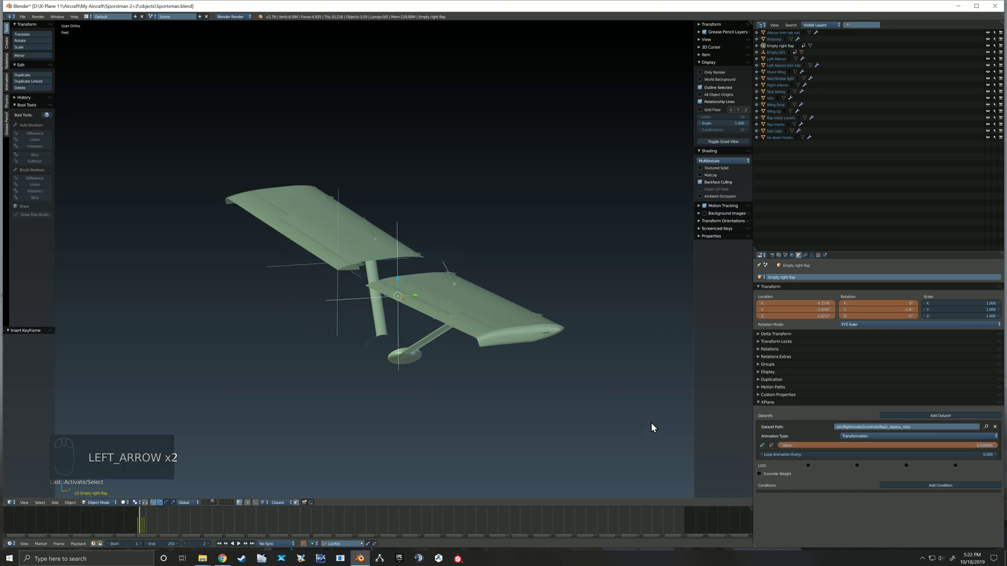
pyautogui.press('Right')
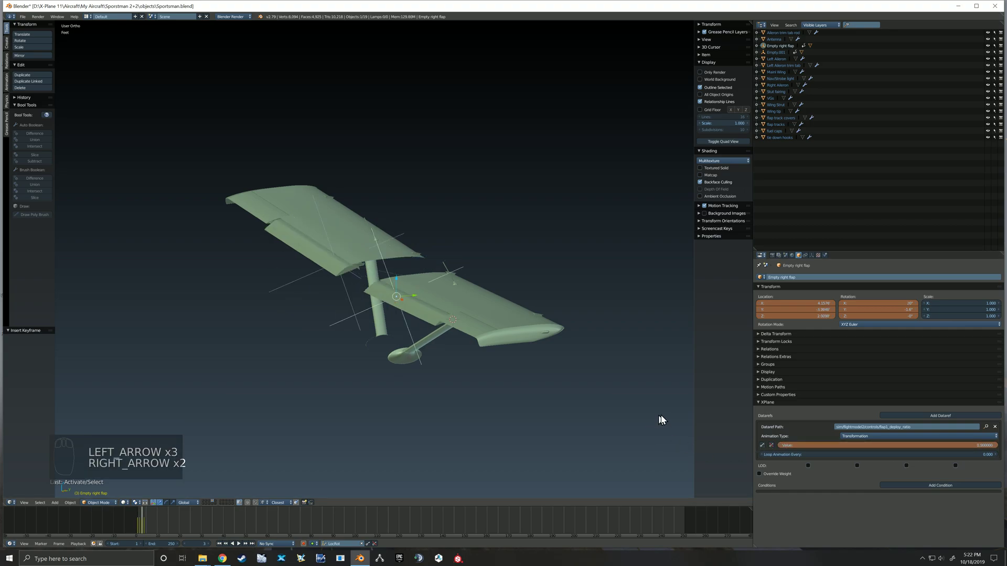
pyautogui.press('Right')
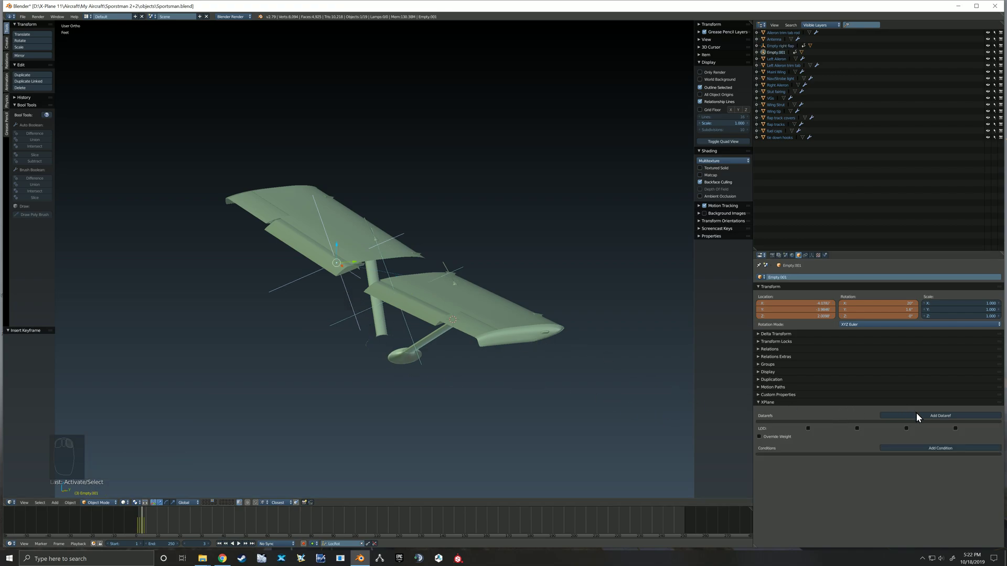
# Add flap1_deploy_ratio to Empty.001, key its value at raised and lowered frames, and review.
pyautogui.click(939, 416)
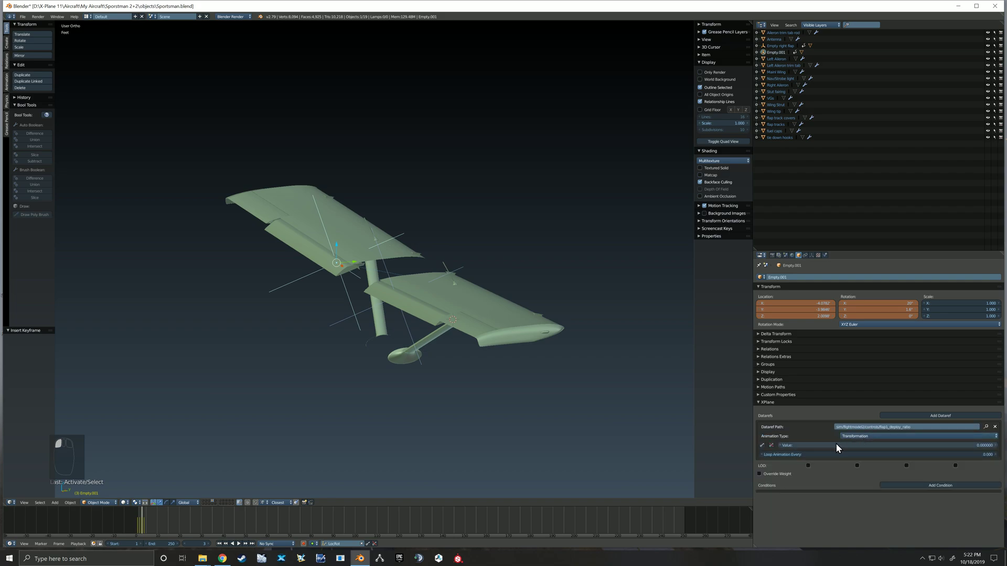
pyautogui.moveTo(839, 446)
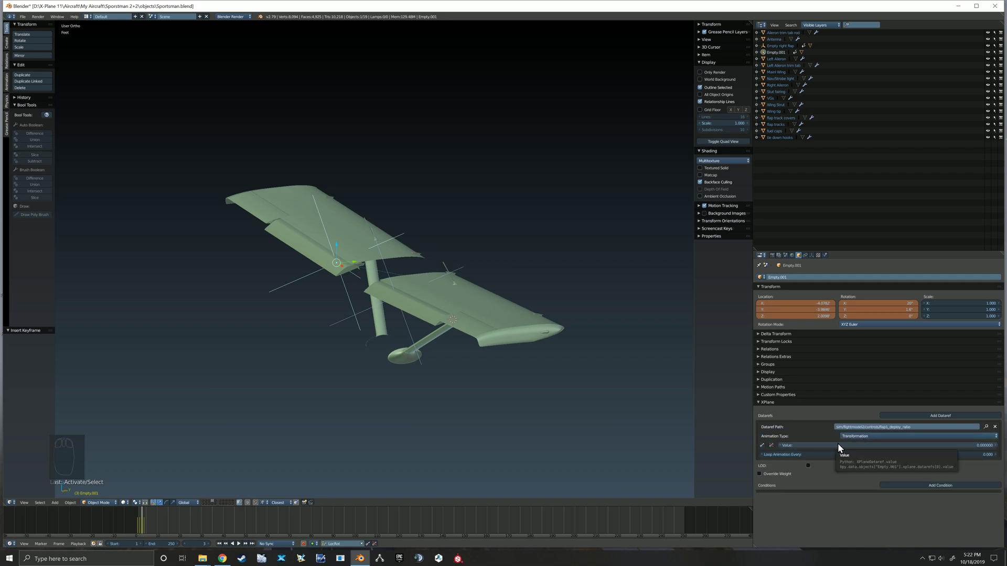
pyautogui.press('Left')
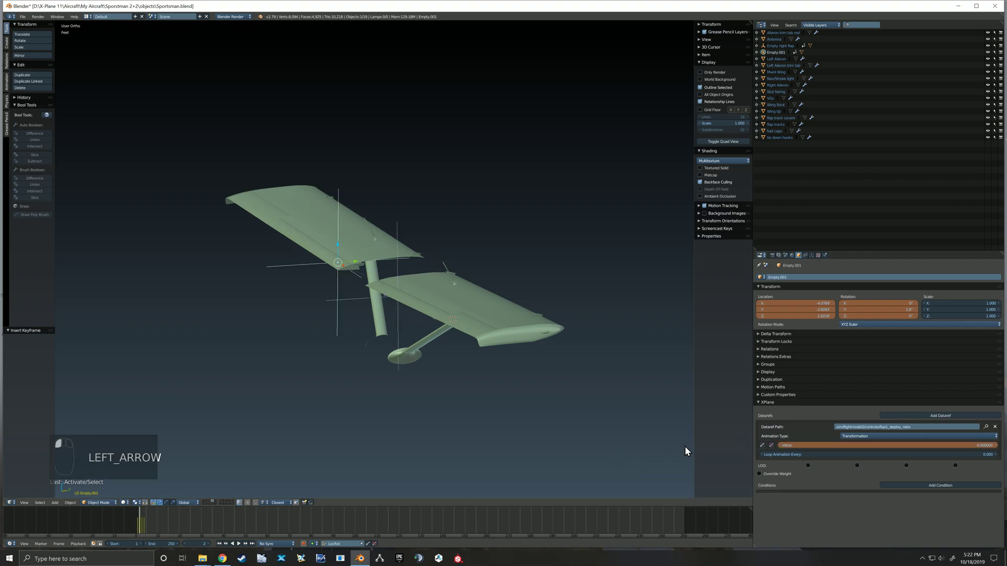
pyautogui.press('Right')
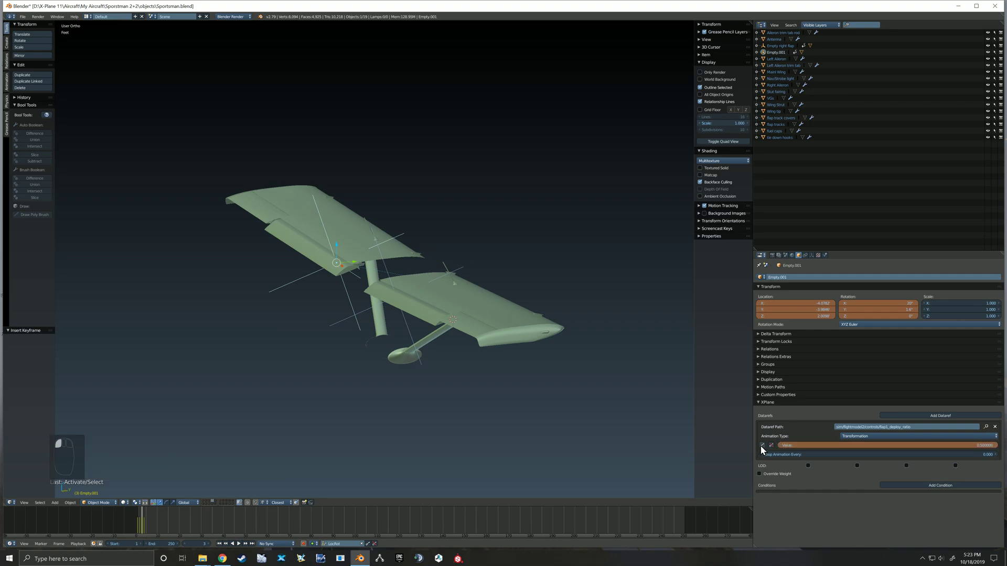
pyautogui.press('Right')
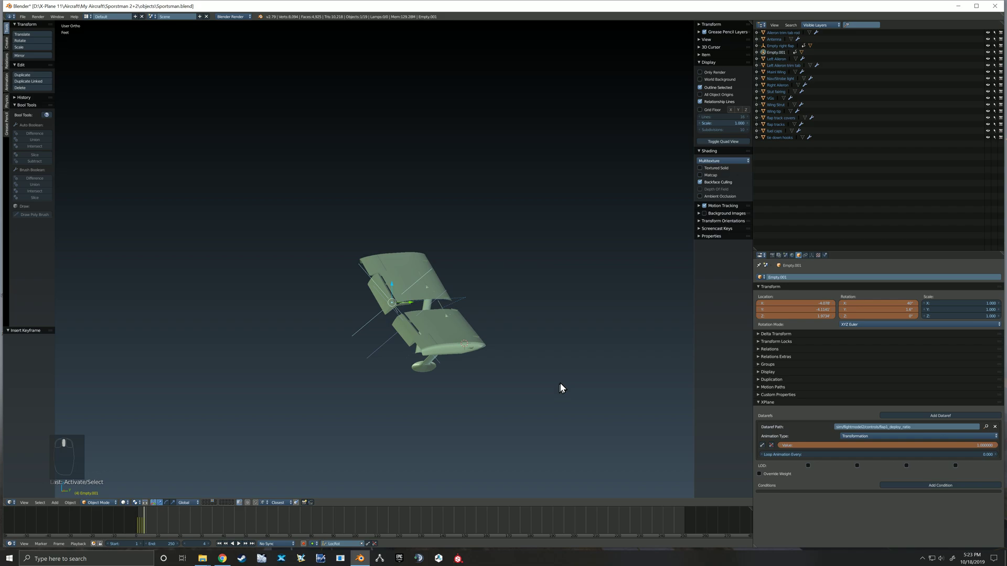
pyautogui.press('right')
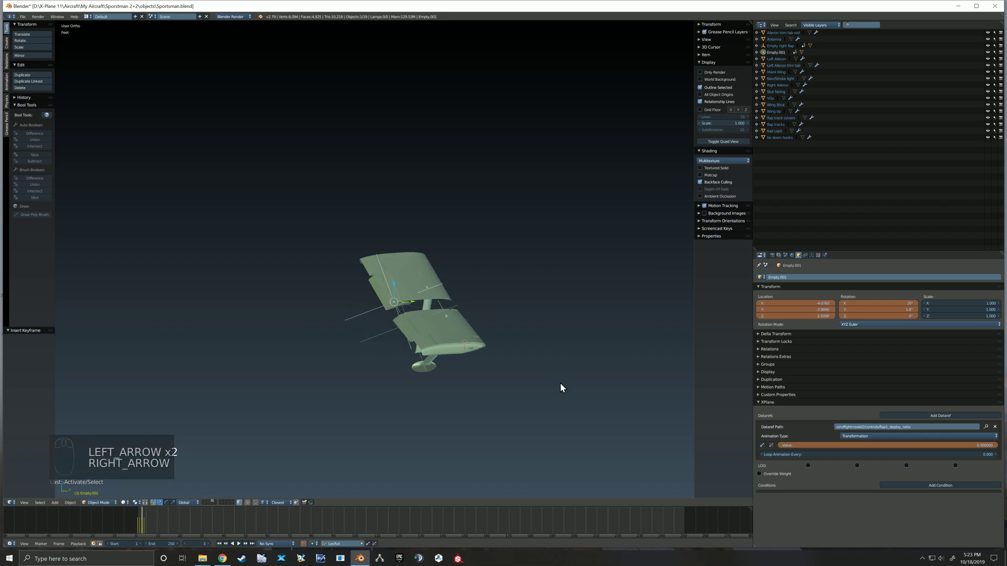